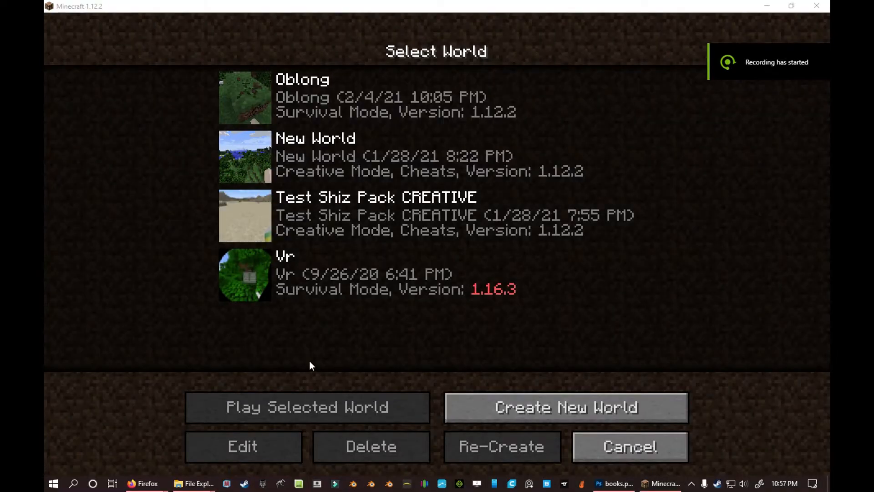
# Step: Start a new world named 'Build…', set Game Mode to Creative, and create it
pyautogui.click(565, 407)
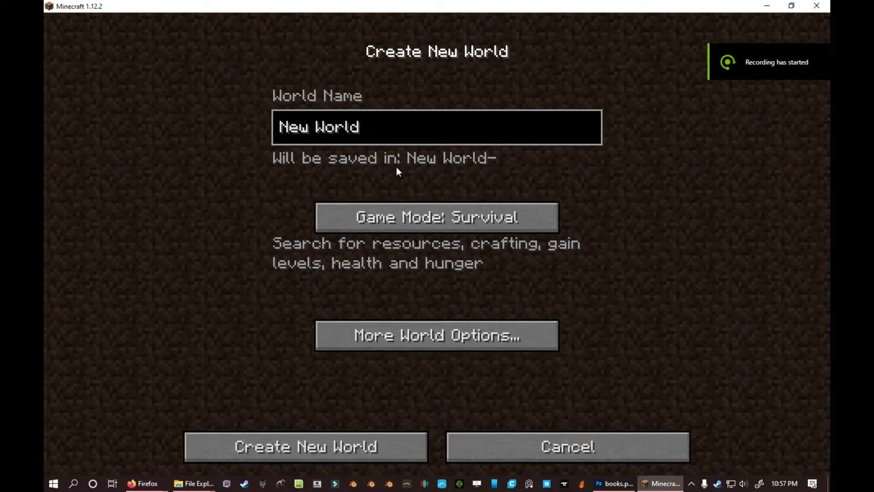
pyautogui.press('ctrl+a')
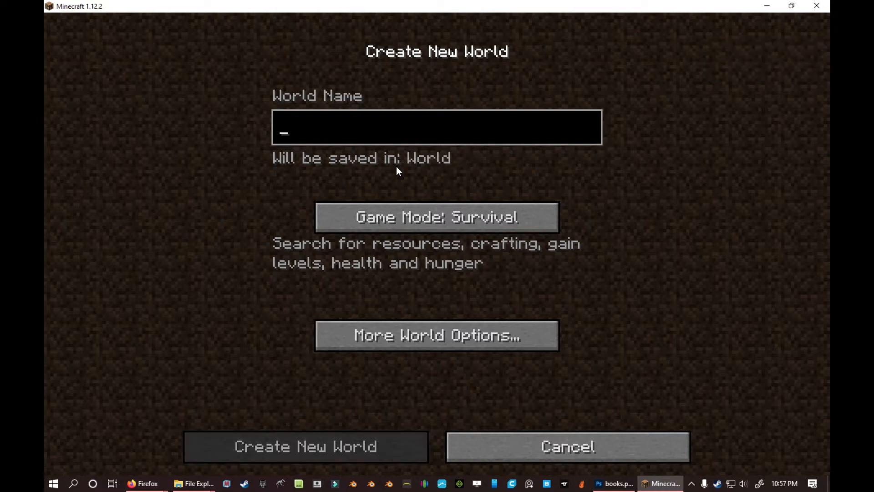
pyautogui.write('Buildddddd')
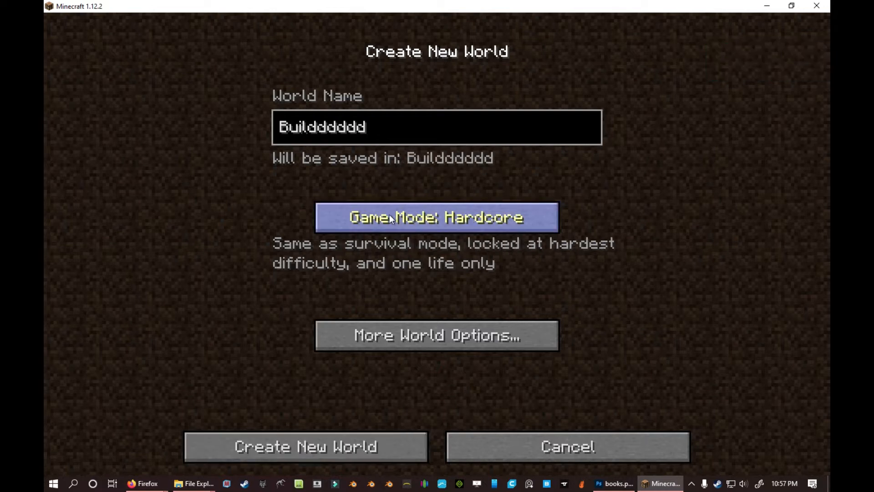
pyautogui.click(436, 217)
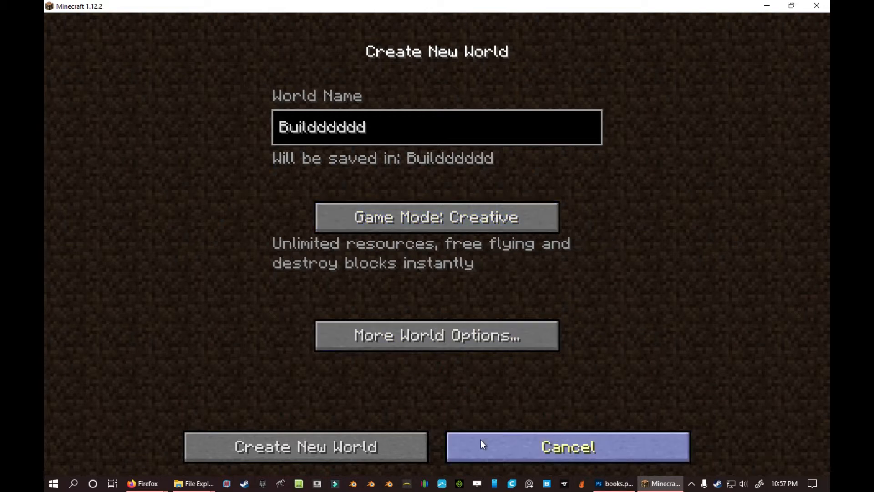
pyautogui.click(305, 447)
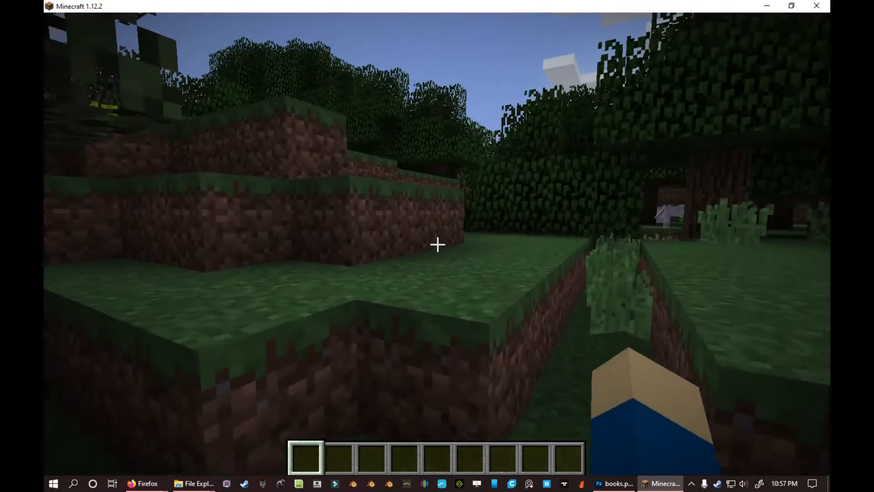
pyautogui.moveTo(437, 244)
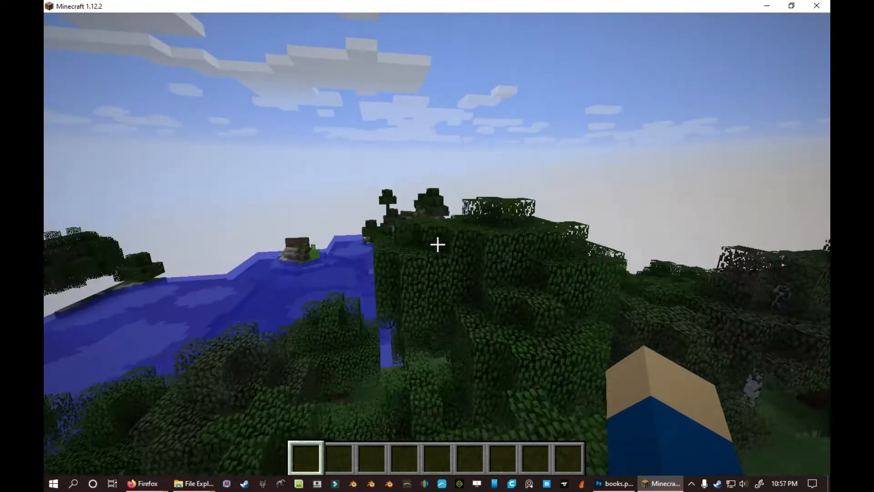
pyautogui.moveTo(437, 243)
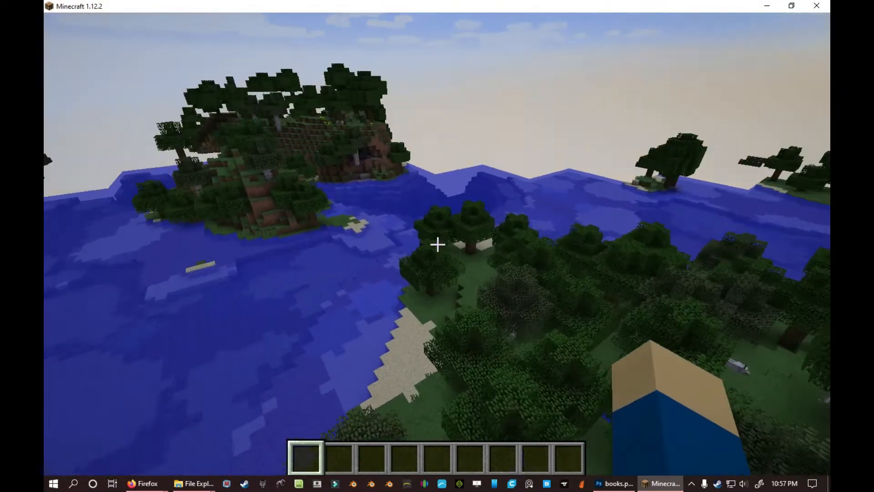
pyautogui.moveTo(437, 245)
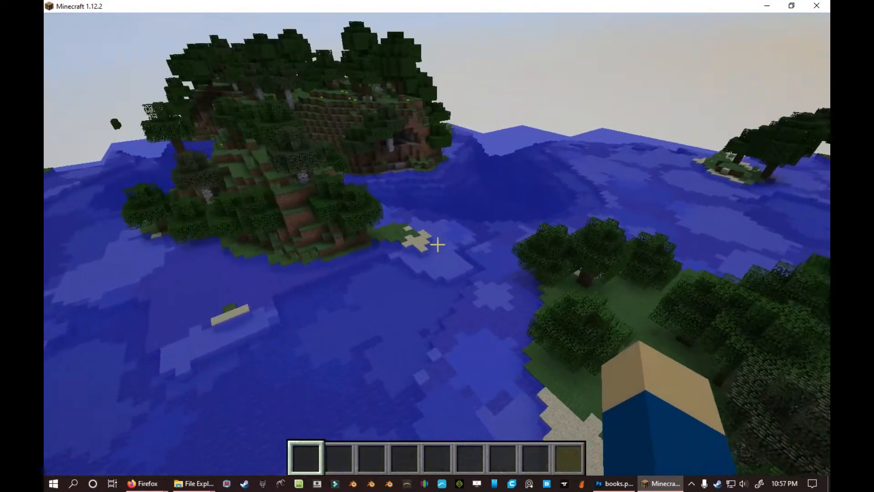
pyautogui.moveTo(437, 244)
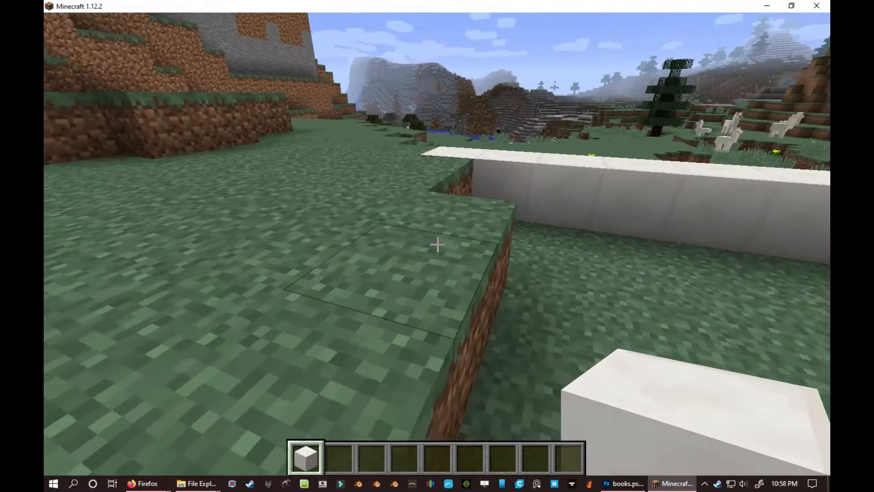
pyautogui.moveTo(438, 243)
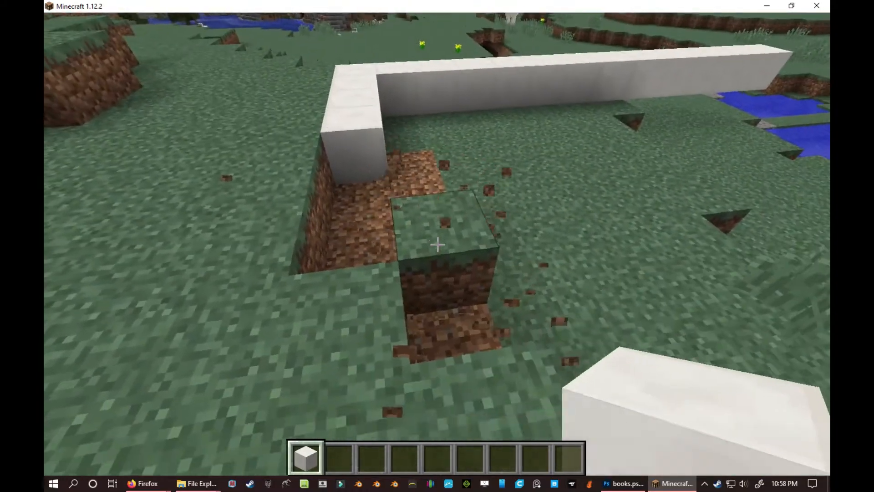
pyautogui.moveTo(437, 243)
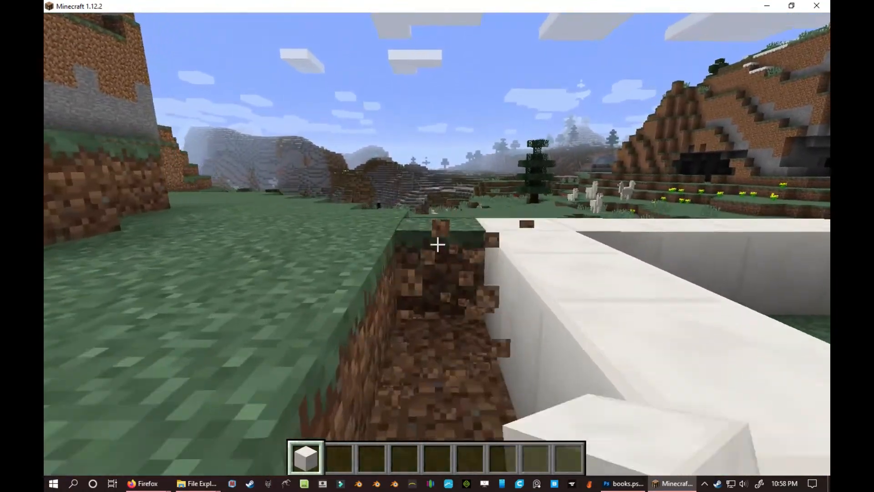
pyautogui.moveTo(437, 246)
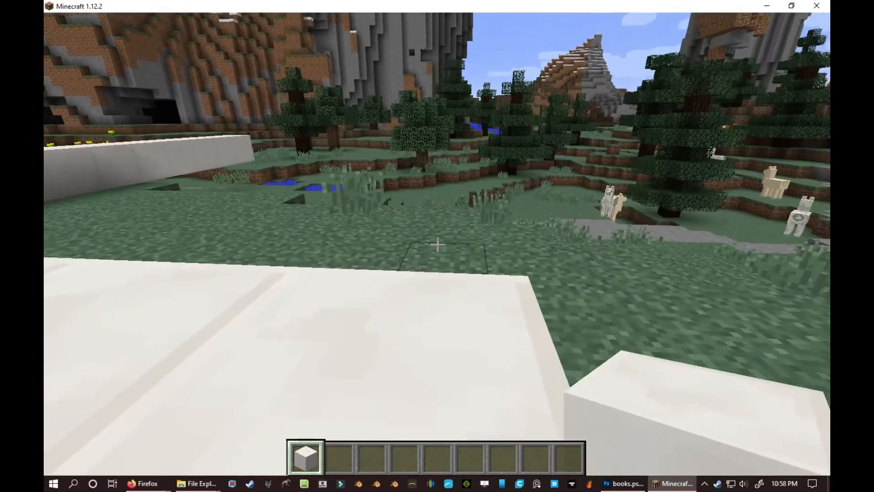
pyautogui.moveTo(437, 245)
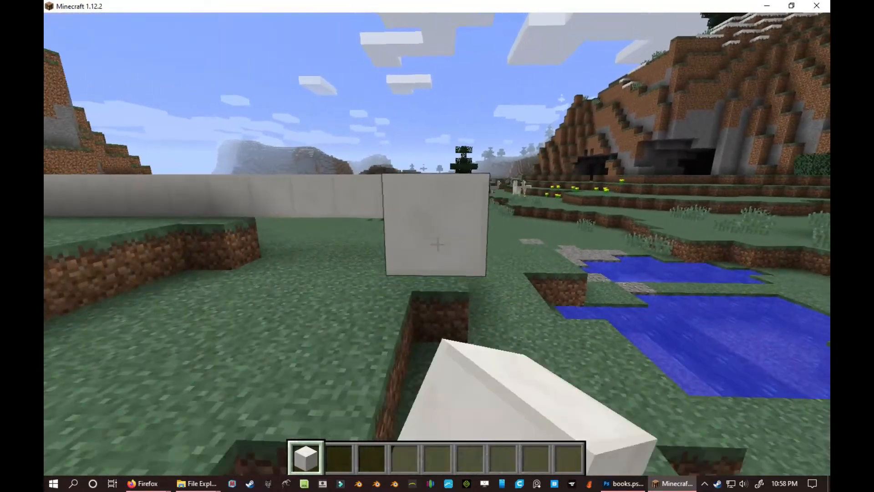
pyautogui.moveTo(437, 246)
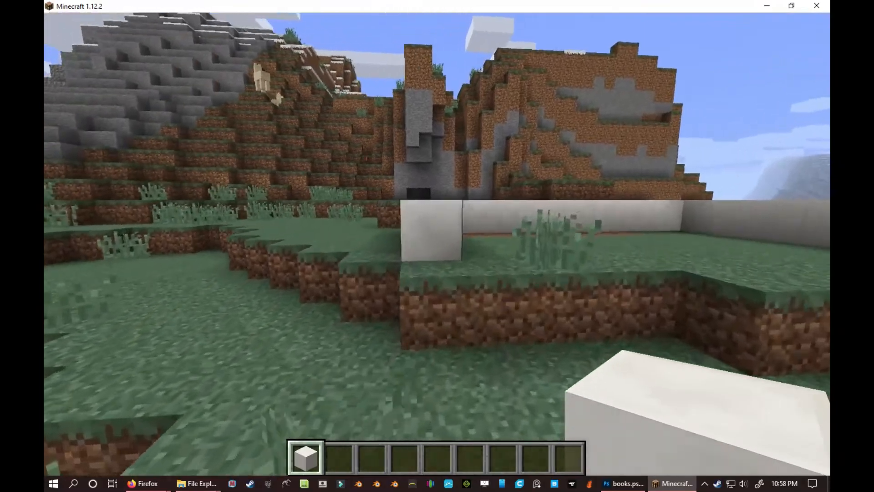
pyautogui.moveTo(438, 246)
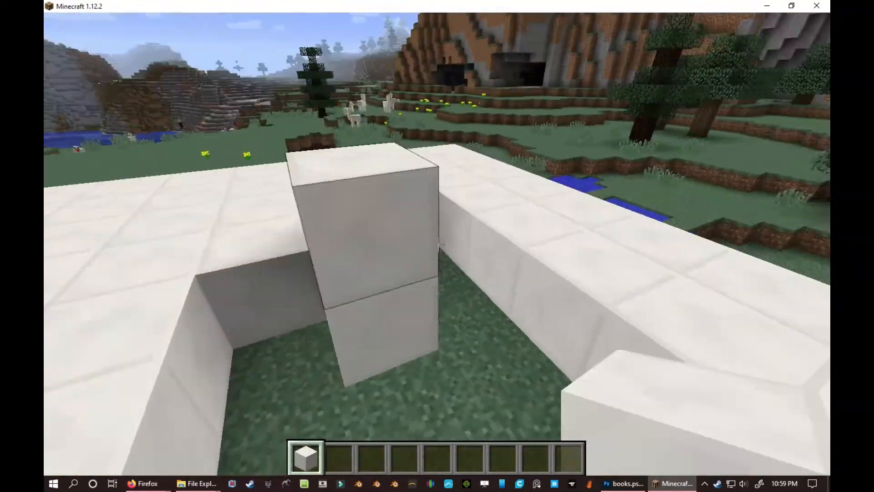
pyautogui.moveTo(437, 246)
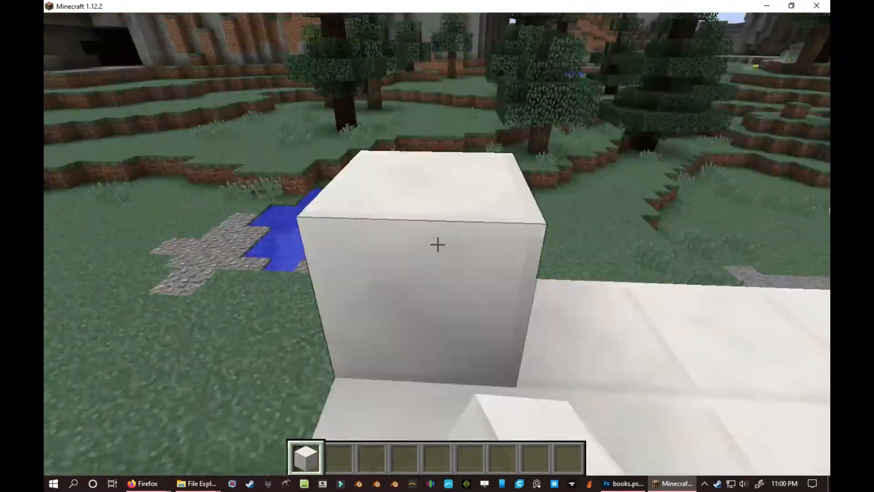
pyautogui.moveTo(437, 245)
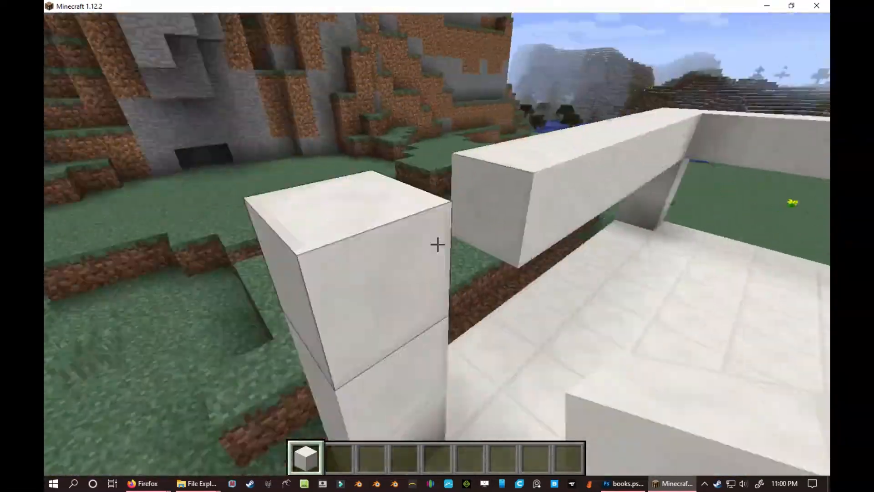
pyautogui.moveTo(437, 243)
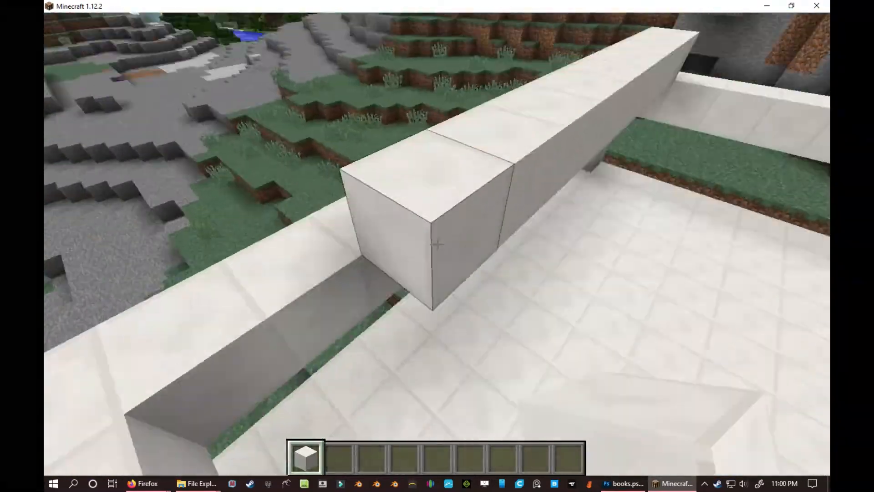
pyautogui.moveTo(437, 246)
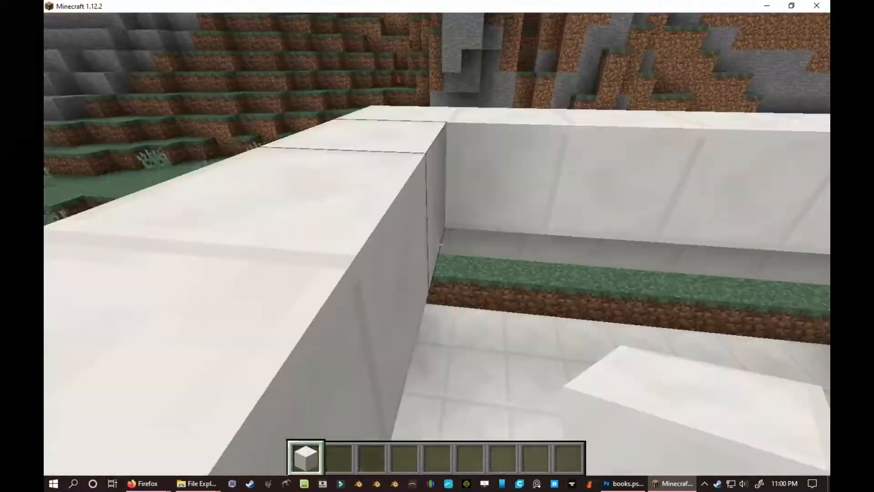
pyautogui.moveTo(437, 243)
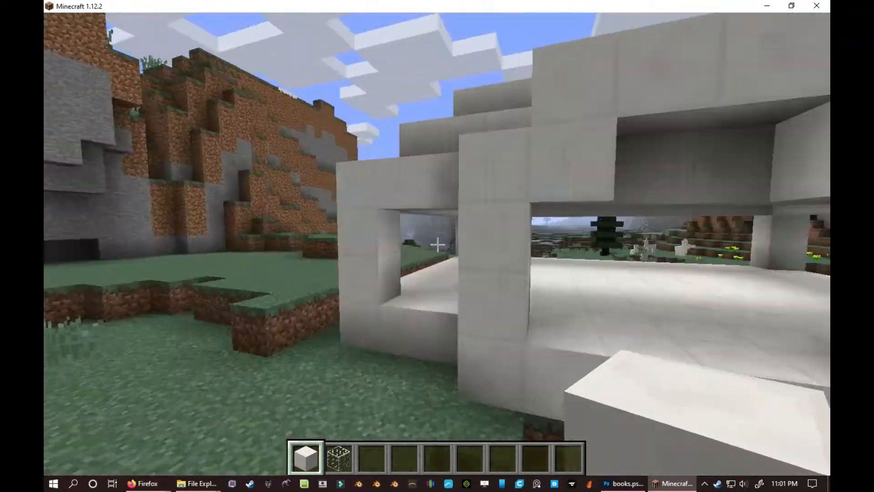
pyautogui.moveTo(437, 246)
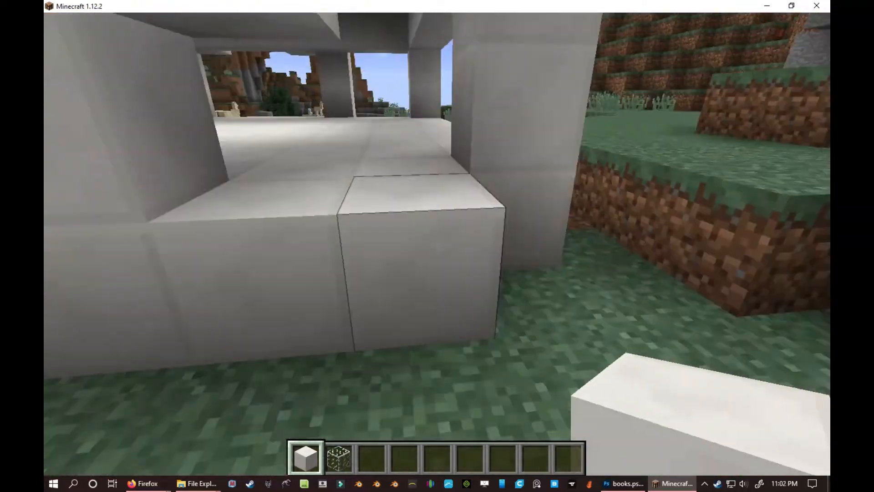
pyautogui.moveTo(437, 246)
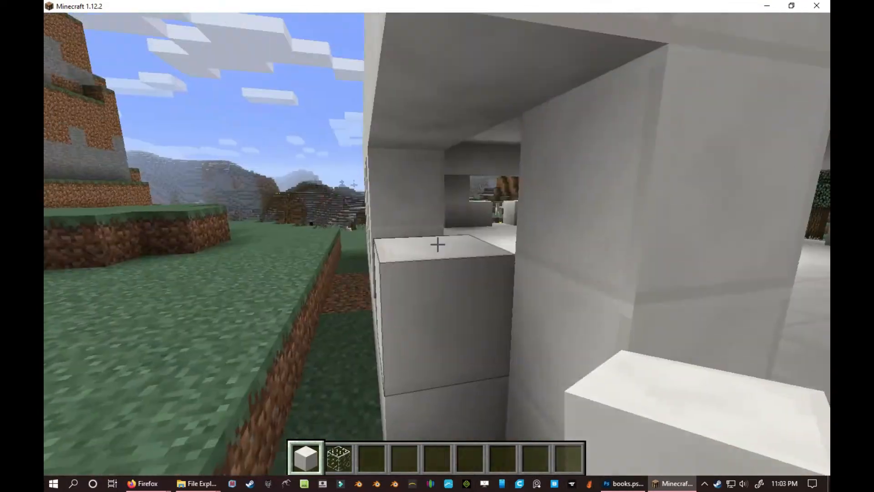
pyautogui.moveTo(438, 244)
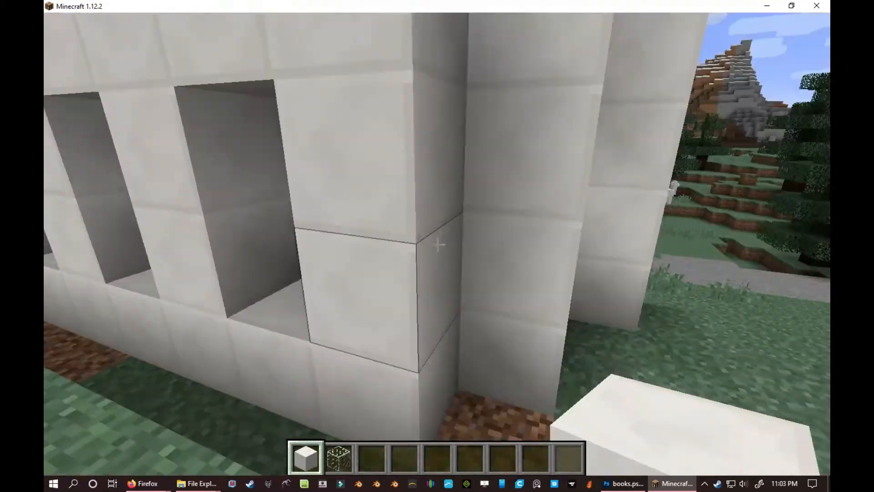
# Step: Check and close the inventory, Save and Quit to Title, then quit Minecraft
pyautogui.press('e')
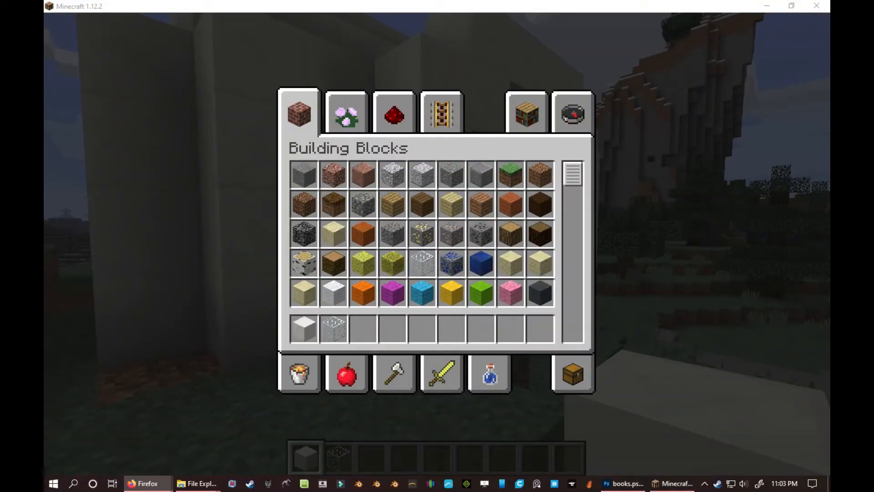
pyautogui.press('Escape')
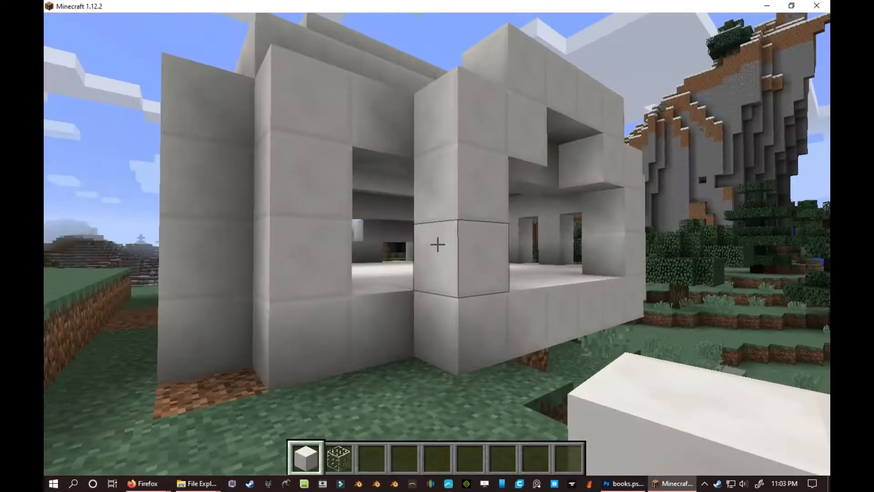
pyautogui.press('Escape')
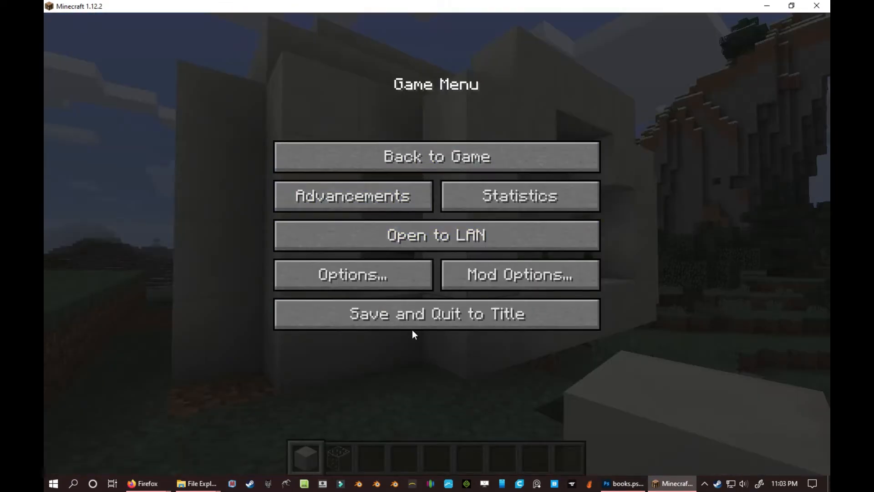
pyautogui.click(437, 314)
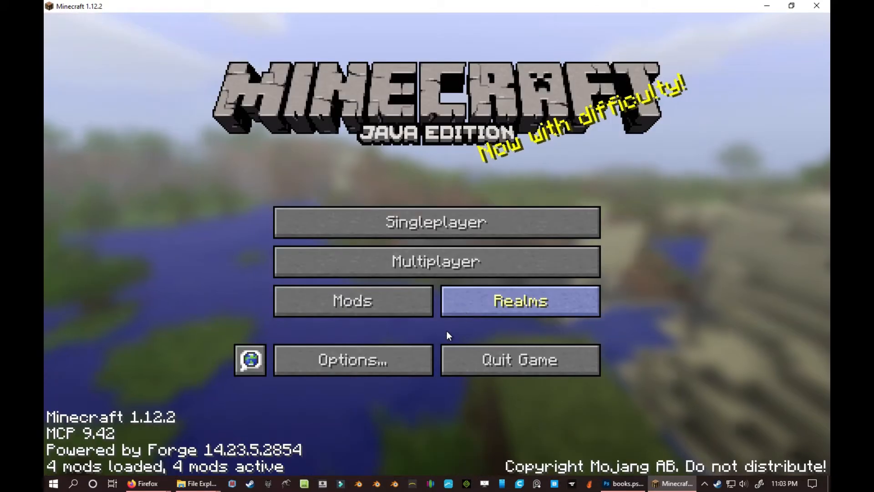
pyautogui.moveTo(519, 360)
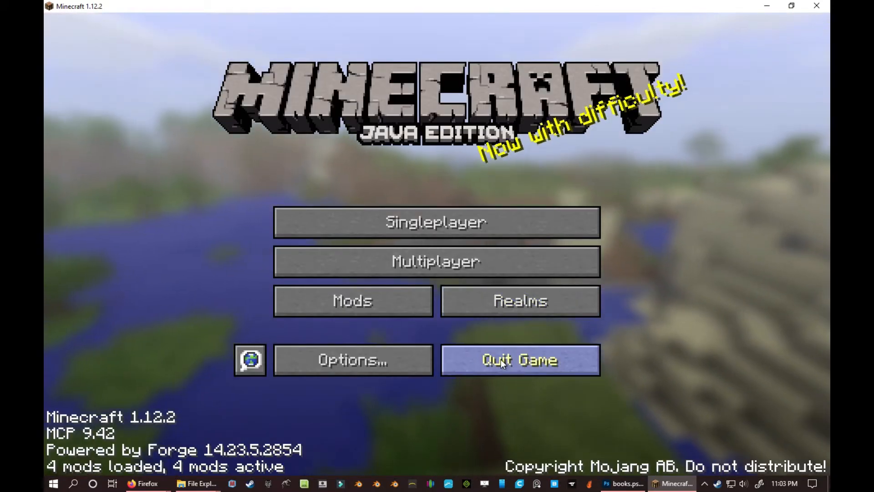
pyautogui.click(144, 483)
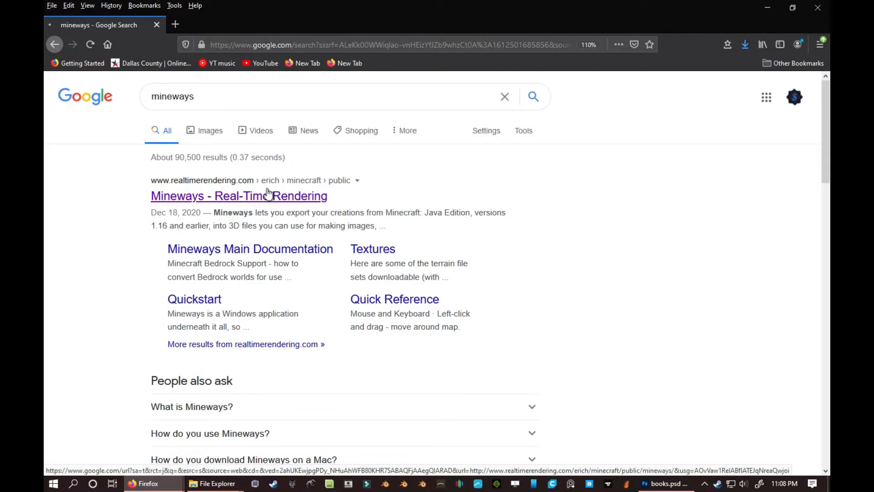
pyautogui.click(238, 196)
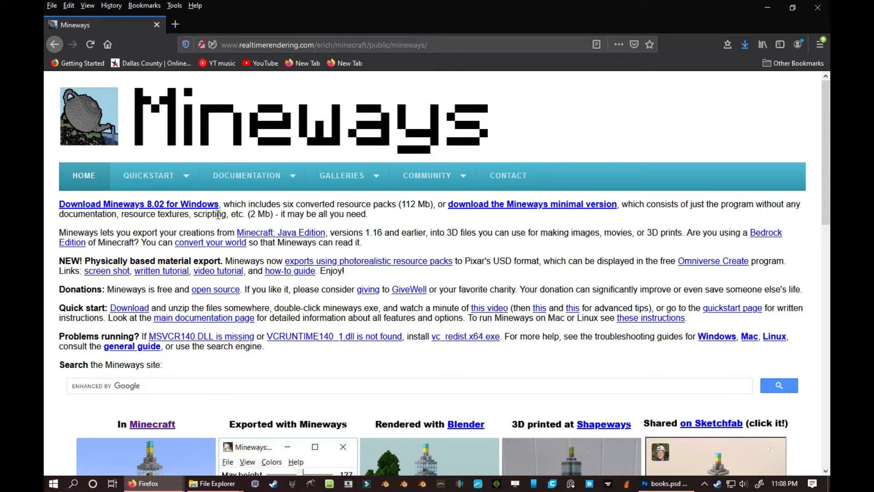
pyautogui.moveTo(218, 222)
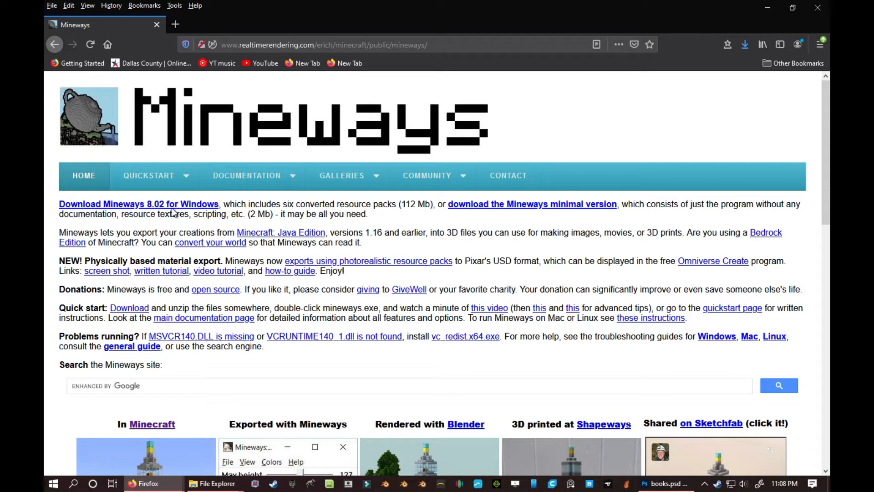
pyautogui.scroll(-3)
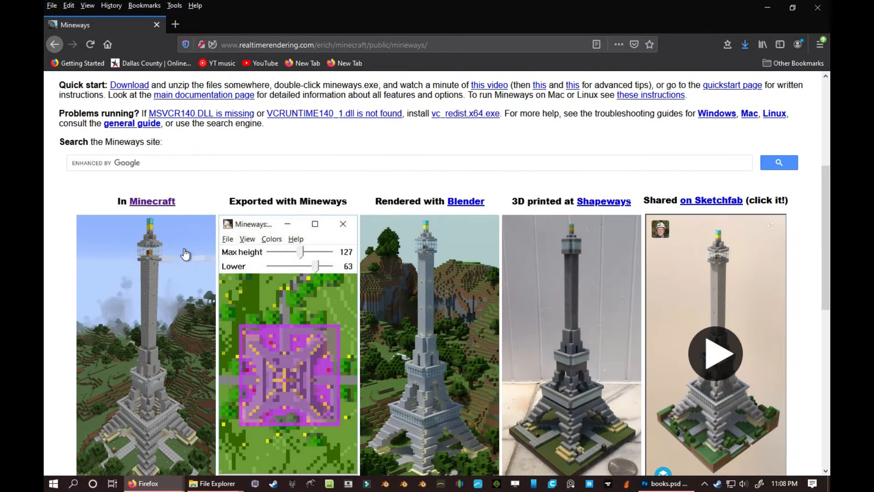
pyautogui.scroll(-3)
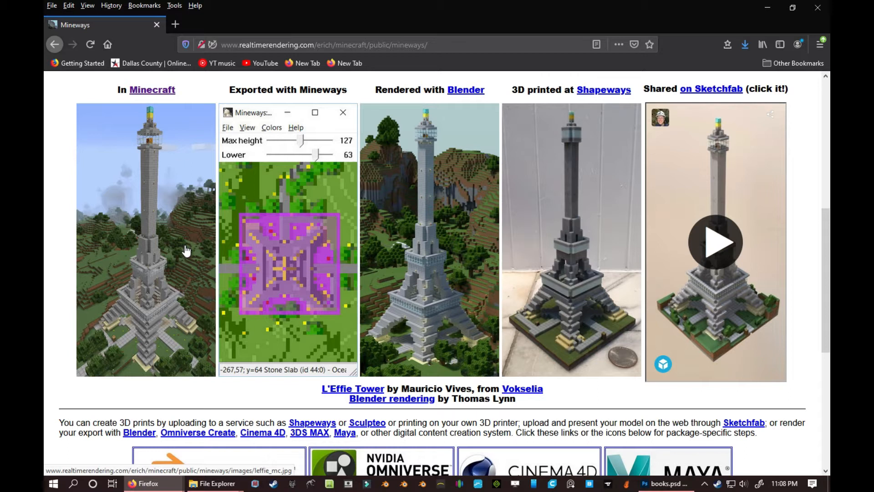
pyautogui.scroll(3)
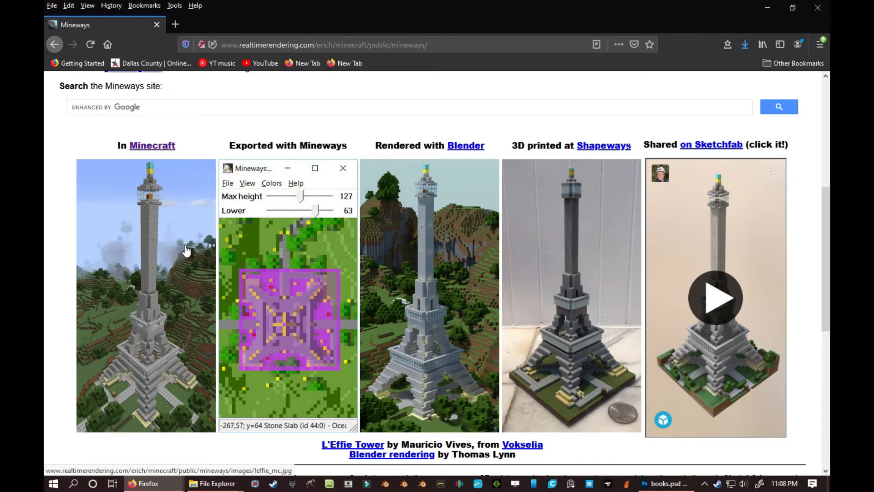
pyautogui.click(215, 483)
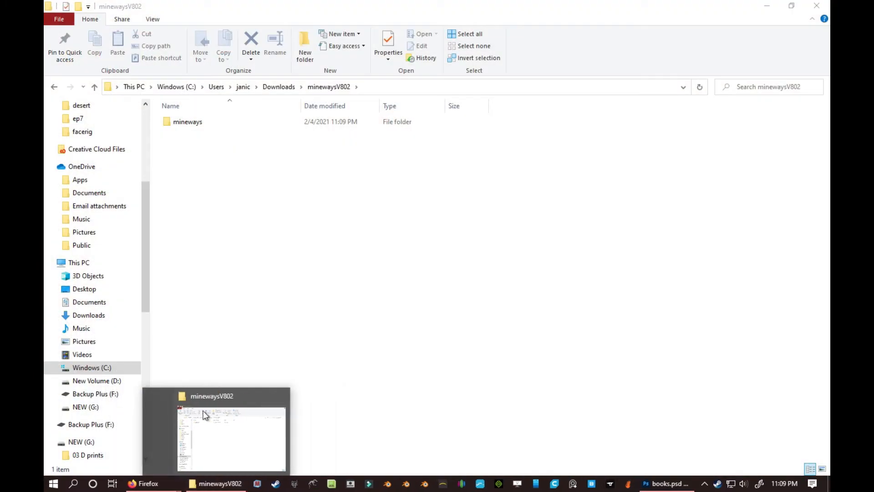
pyautogui.moveTo(285, 263)
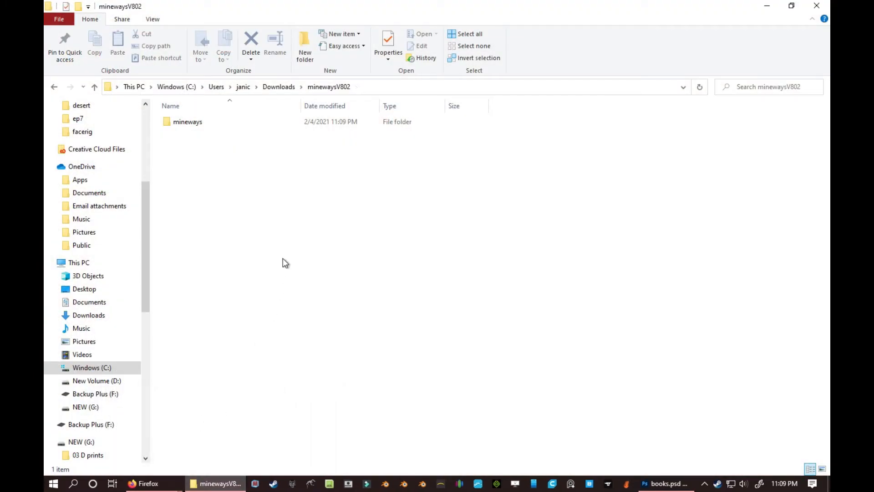
pyautogui.moveTo(330, 369)
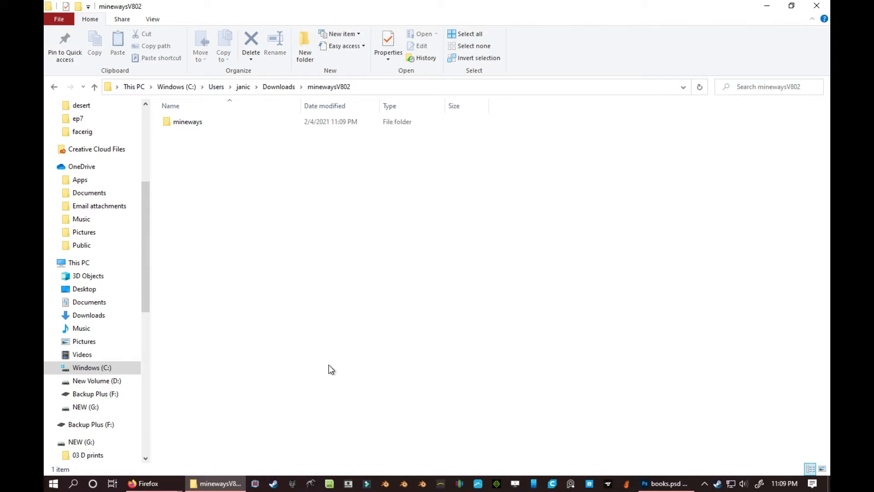
# Step: Open the mineways folder and list its files in Details view sorted by Type
pyautogui.click(188, 121)
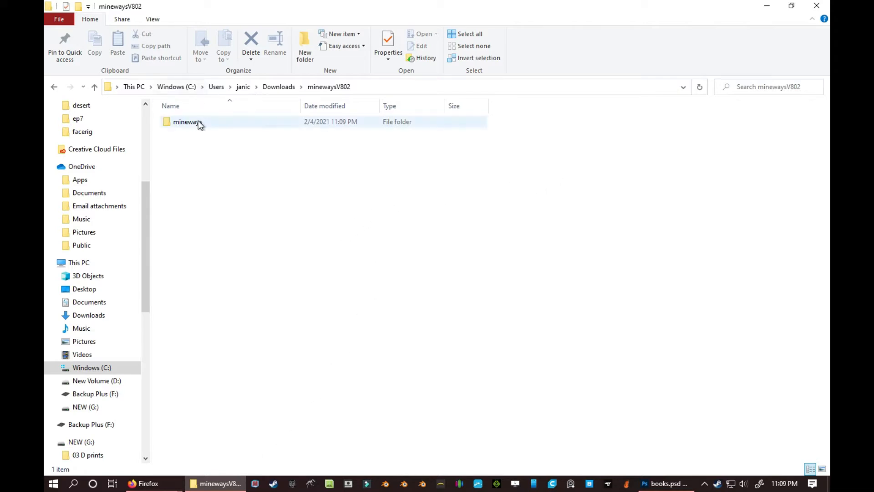
pyautogui.doubleClick(188, 121)
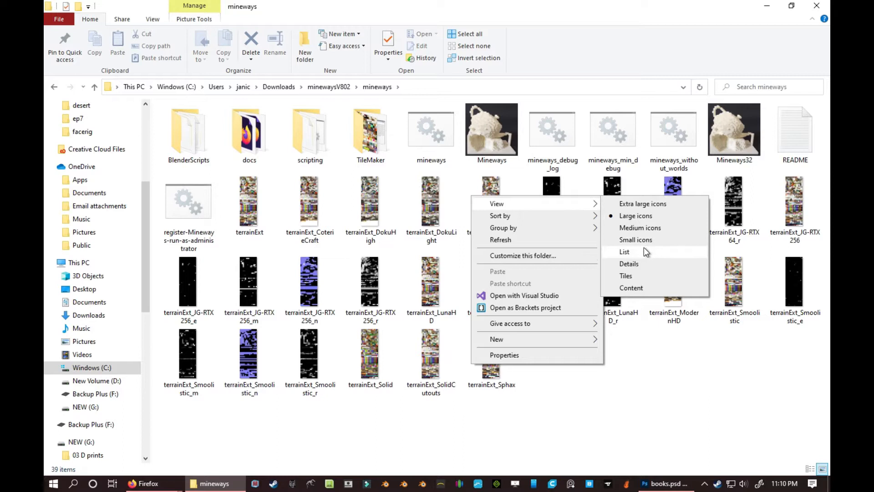
pyautogui.click(629, 264)
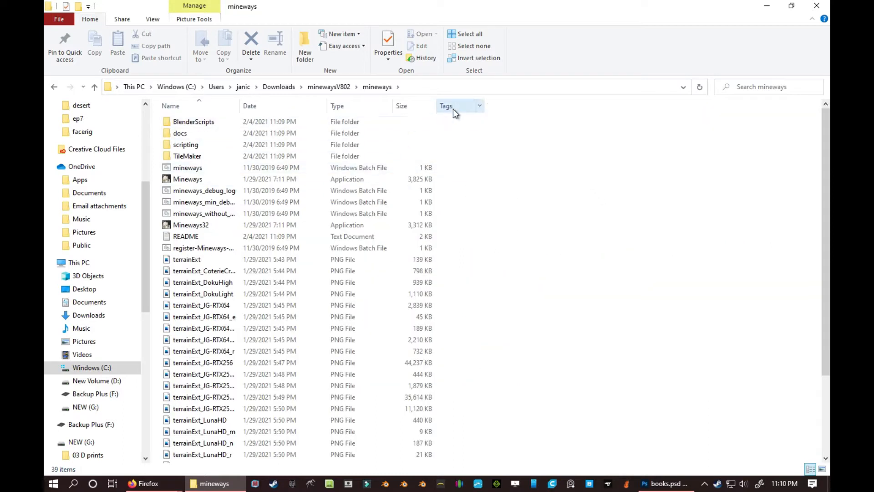
pyautogui.click(337, 105)
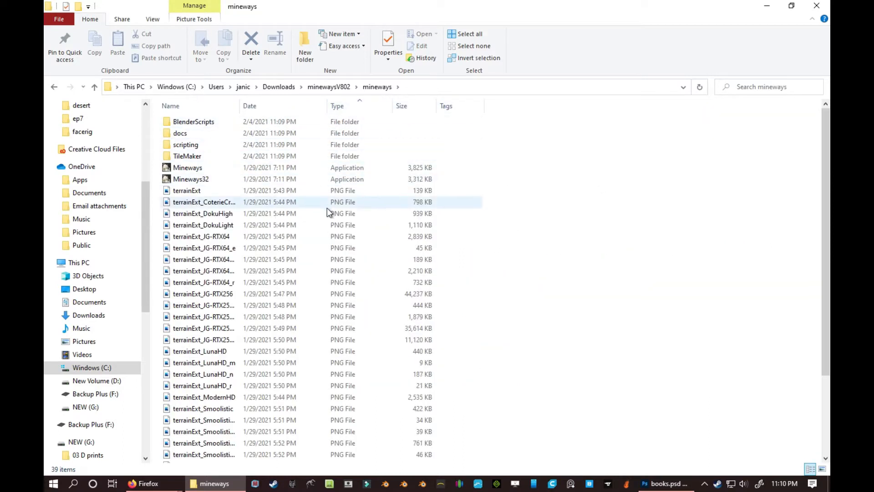
# Step: Launch the Mineways.exe application
pyautogui.click(187, 167)
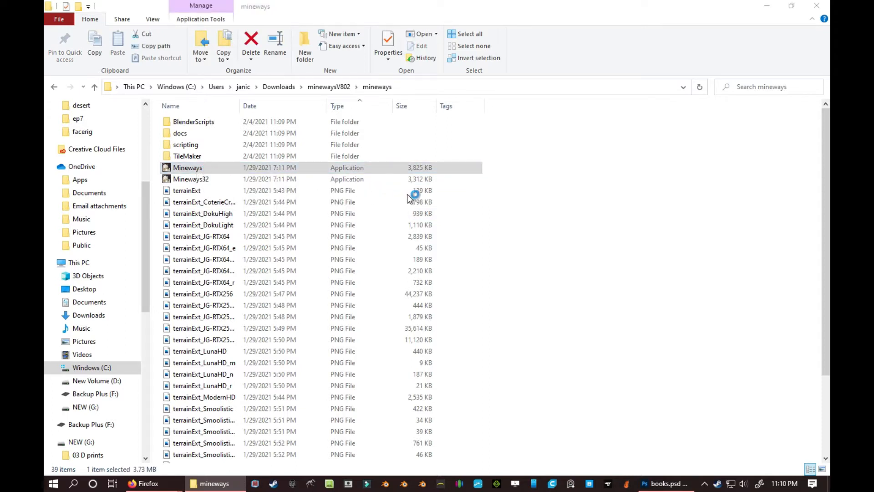
pyautogui.doubleClick(187, 167)
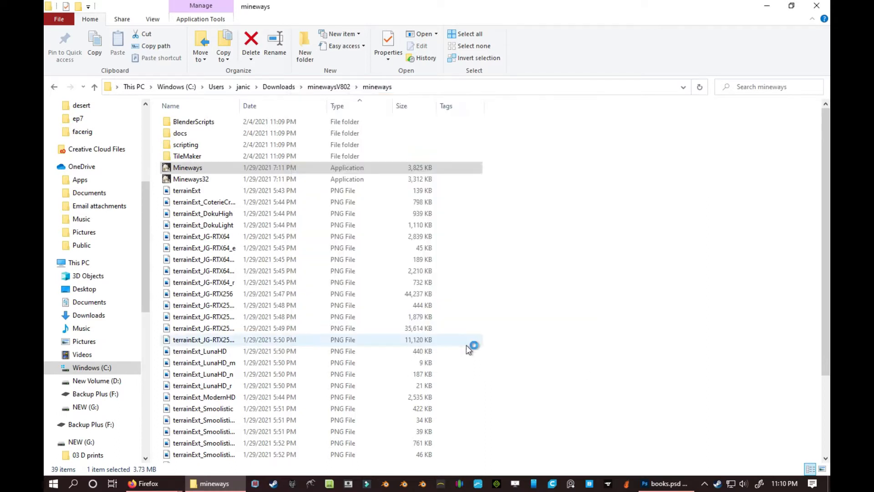
pyautogui.doubleClick(187, 167)
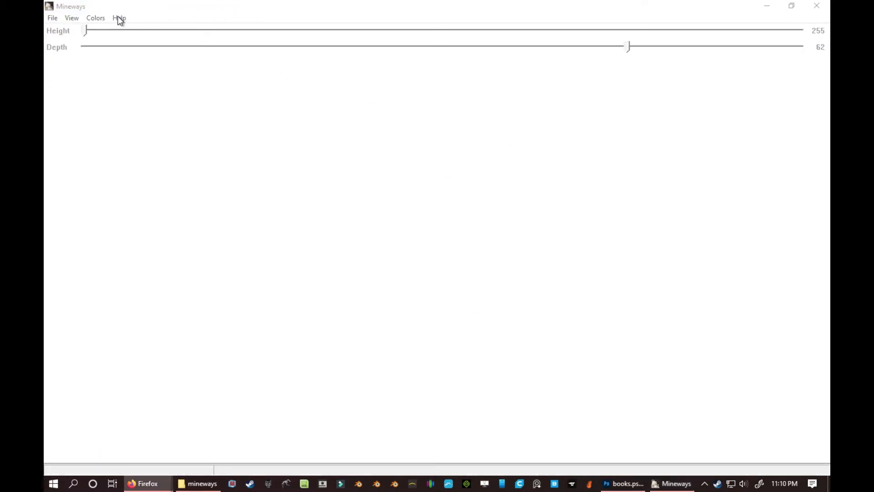
# Step: Open the Buildddddd world from Mineways' File > Open World list
pyautogui.click(52, 18)
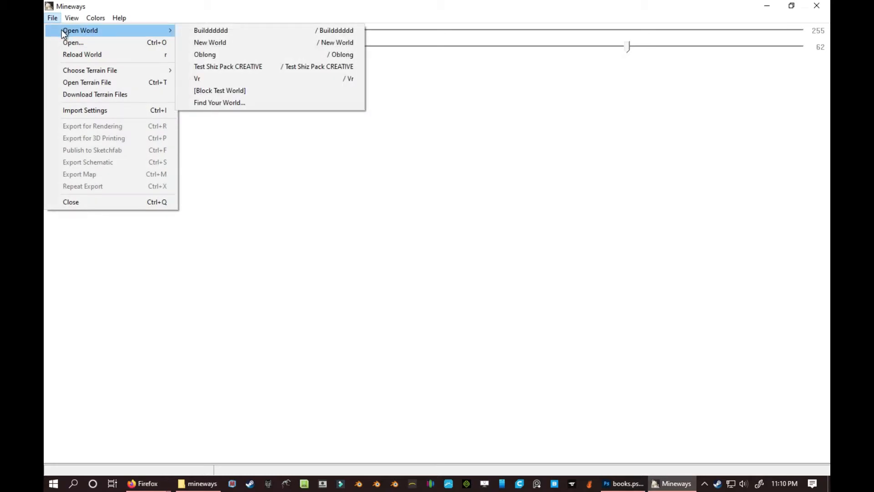
pyautogui.moveTo(239, 30)
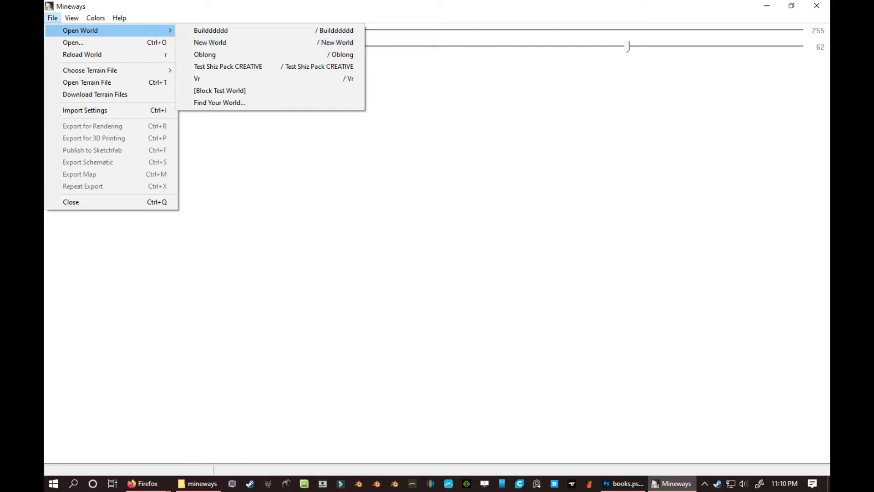
pyautogui.click(71, 17)
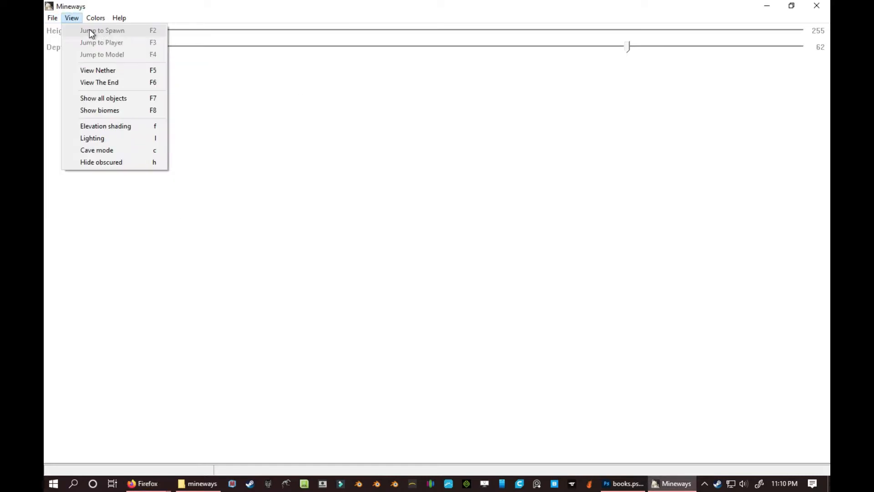
pyautogui.click(52, 17)
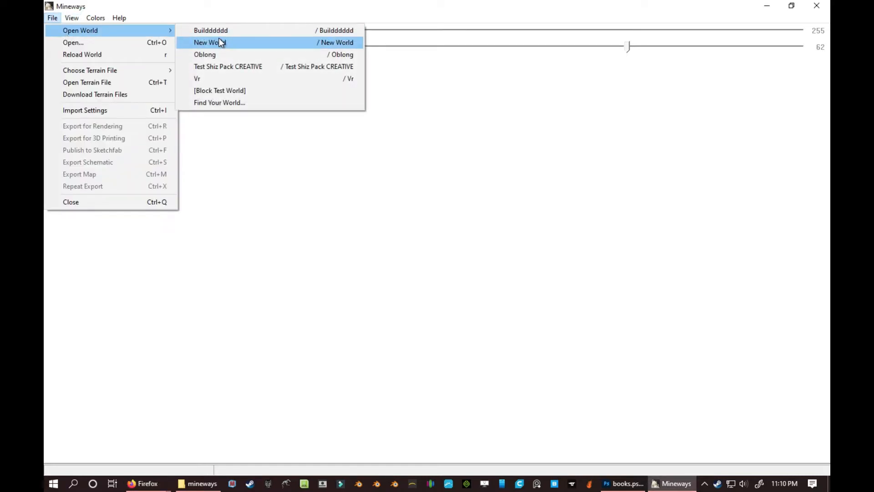
pyautogui.moveTo(228, 30)
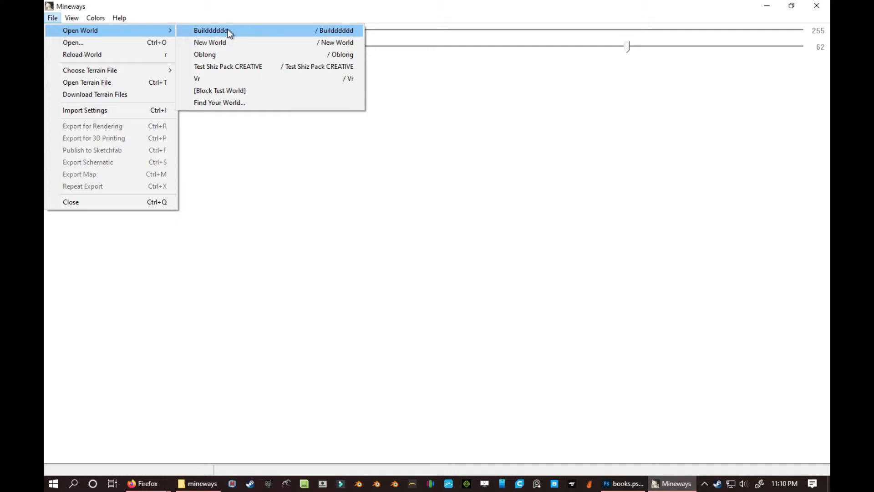
pyautogui.click(211, 30)
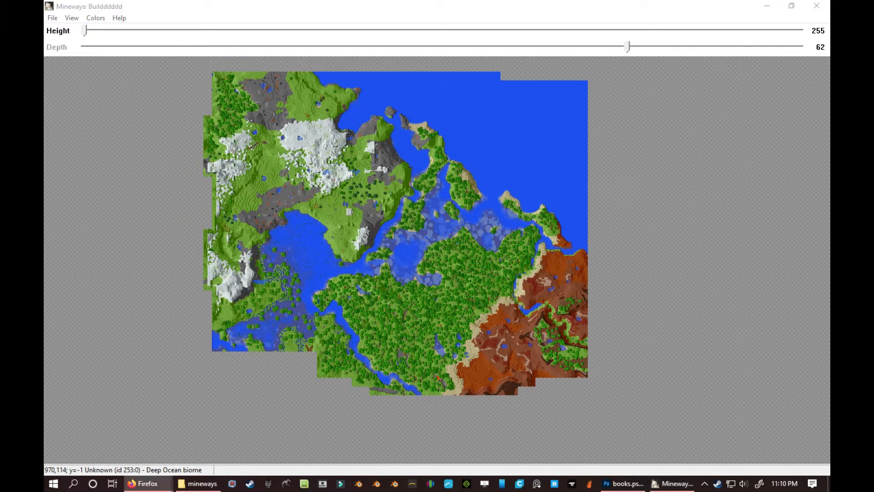
pyautogui.moveTo(362, 221)
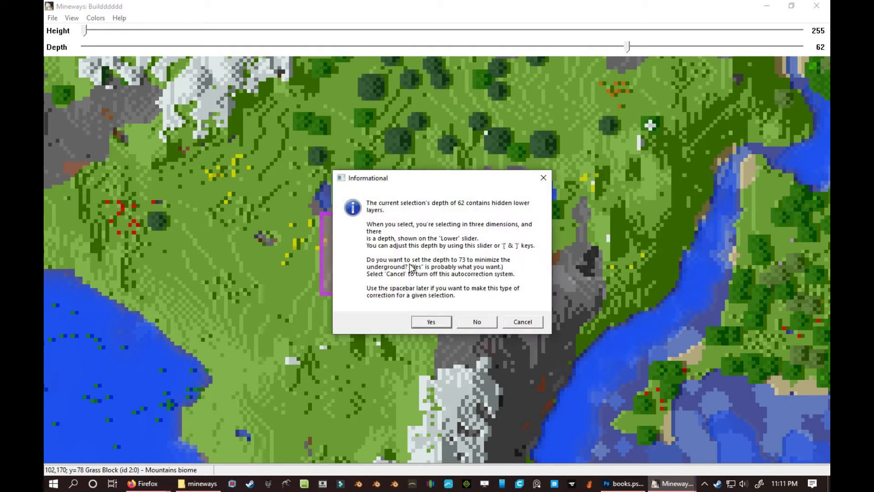
pyautogui.moveTo(390, 232)
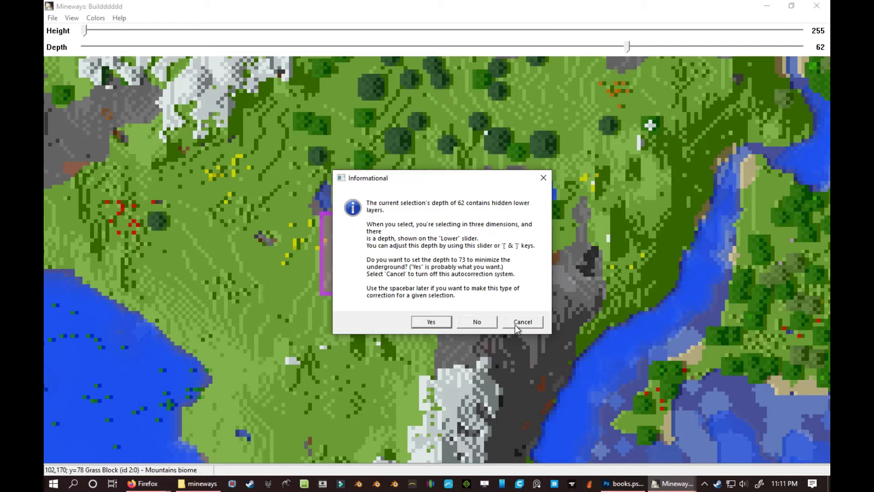
pyautogui.moveTo(443, 323)
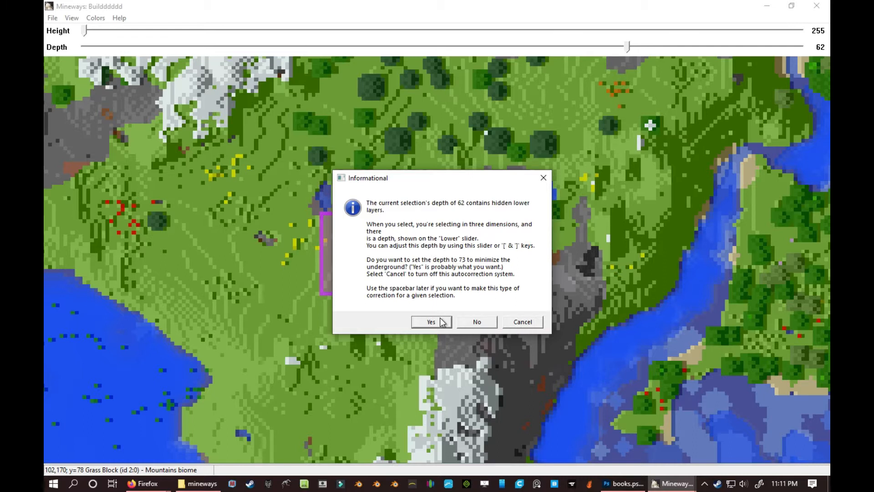
pyautogui.moveTo(442, 321)
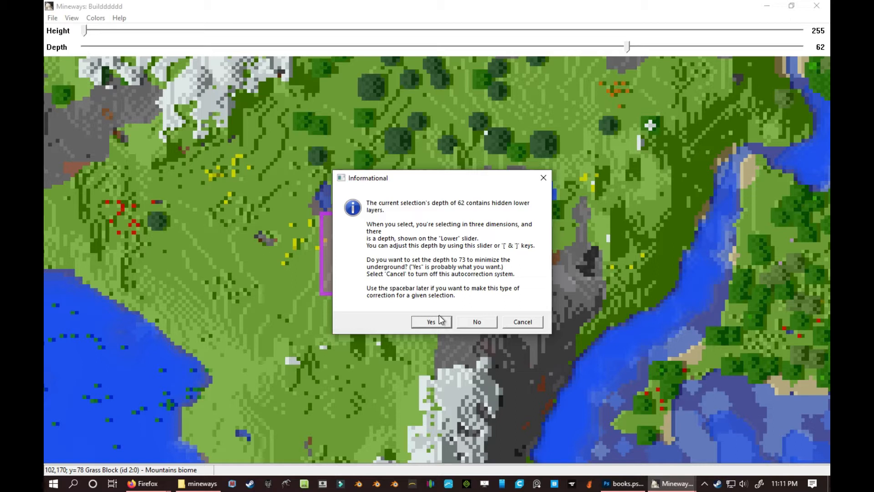
# Step: Accept the Informational prompt about hidden lower layers for the selection
pyautogui.click(430, 322)
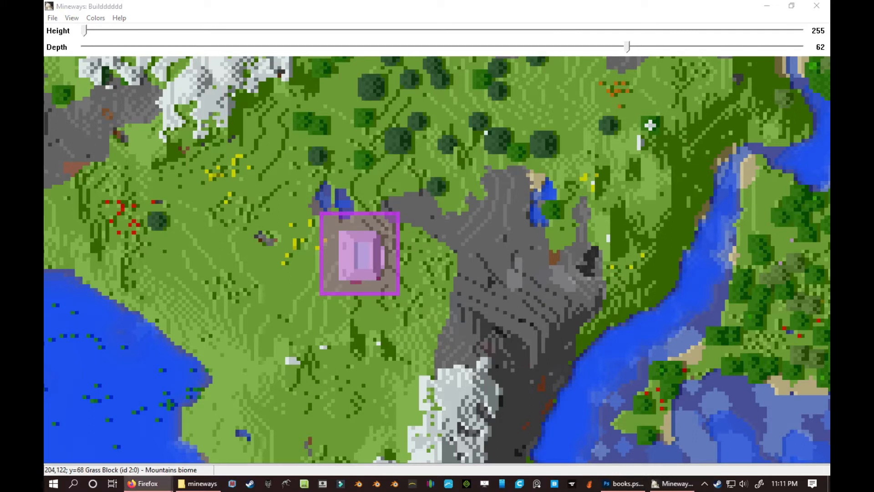
pyautogui.moveTo(675, 37)
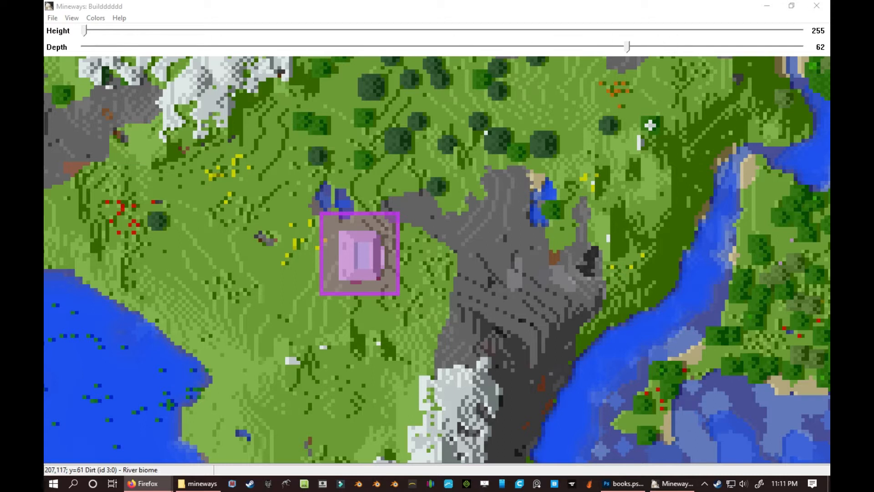
pyautogui.moveTo(754, 178)
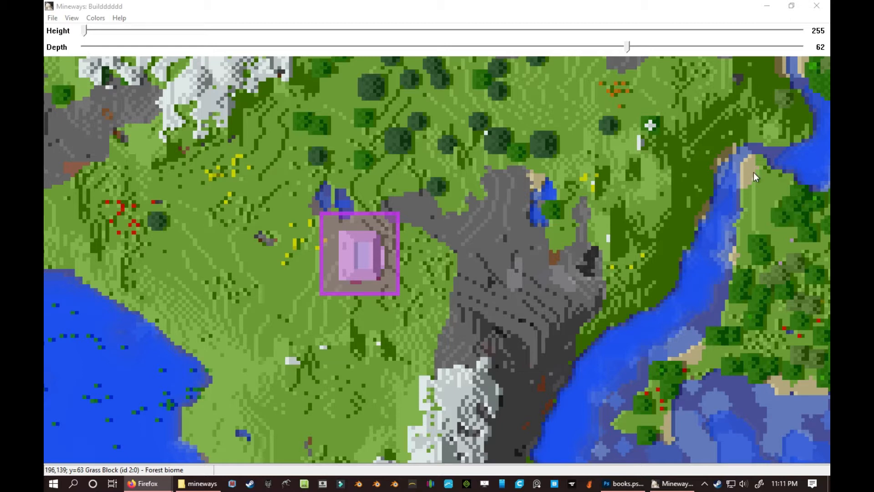
pyautogui.moveTo(99, 44)
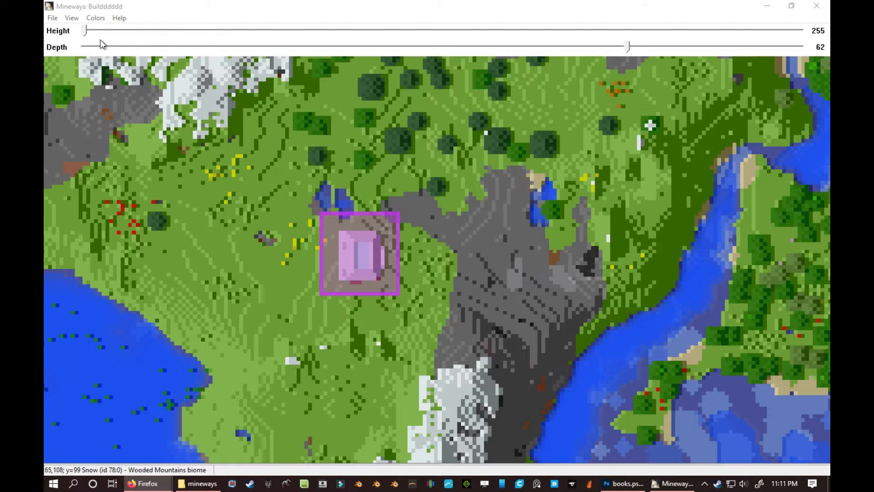
# Step: Lower the Height slider to 85 so the depth reads 68
pyautogui.moveTo(84, 30); pyautogui.dragTo(228, 31)
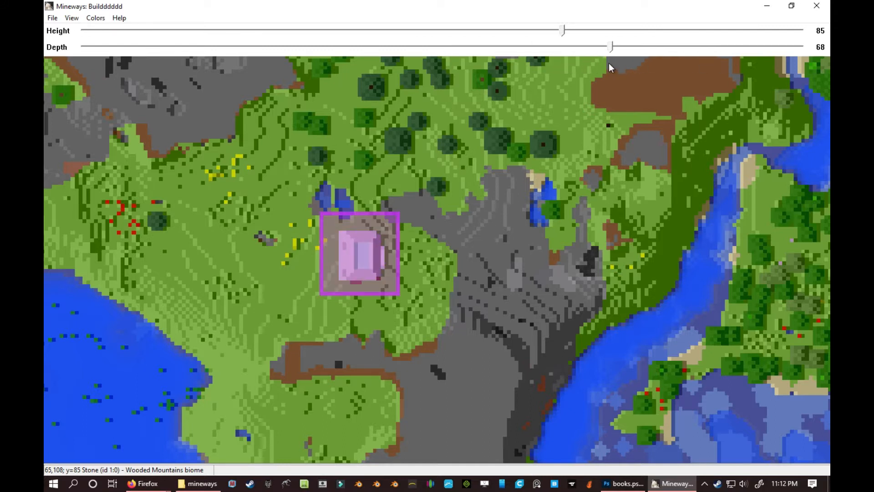
pyautogui.click(51, 17)
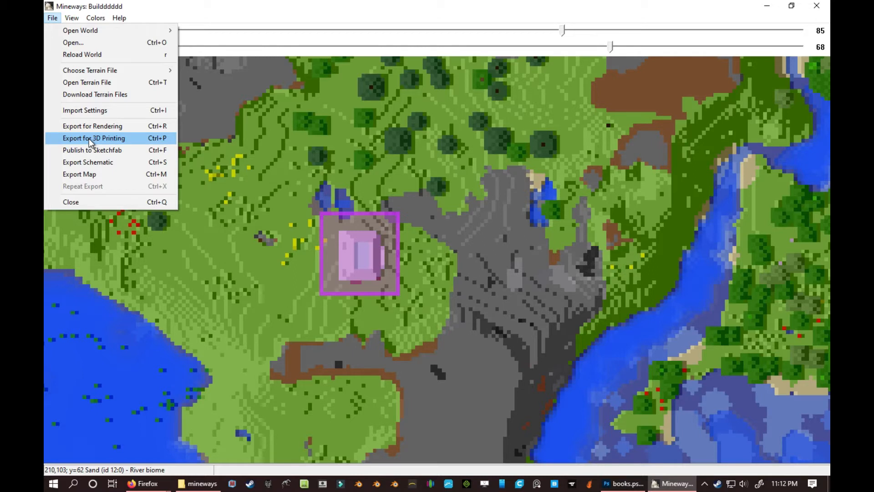
# Step: Export the selection for 3D printing as a relative Wavefront OBJ into Downloads
pyautogui.click(94, 137)
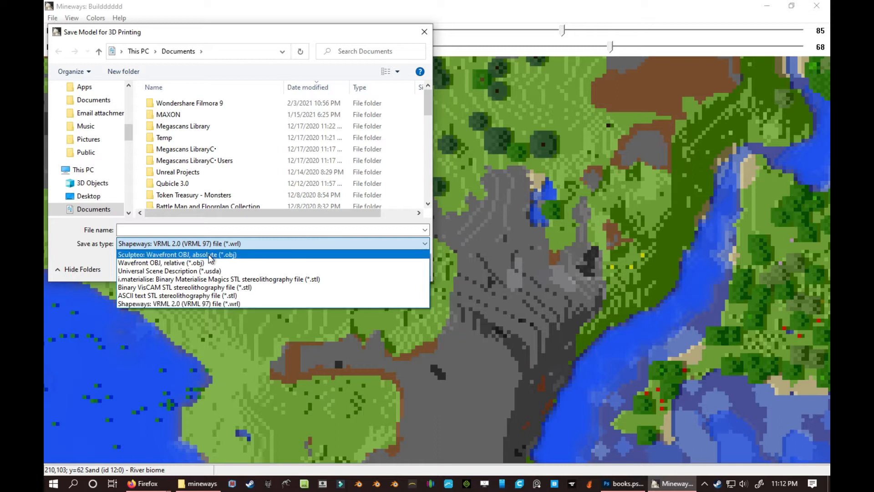
pyautogui.click(162, 262)
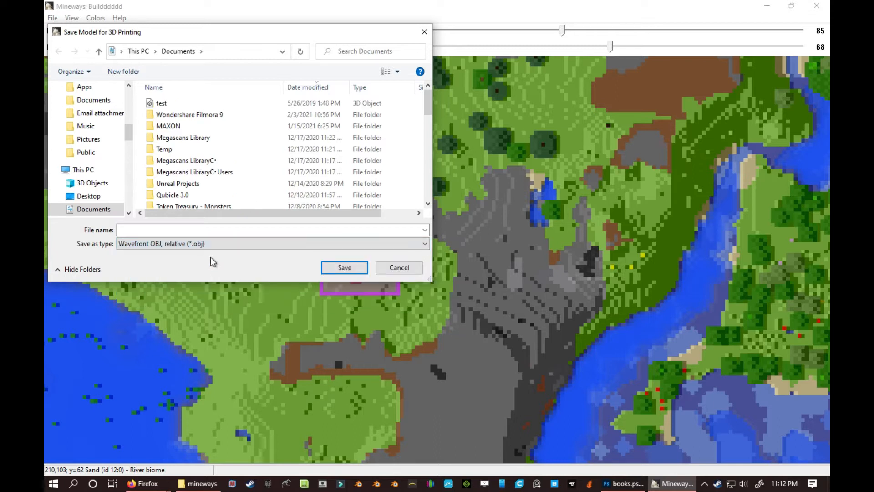
pyautogui.click(272, 243)
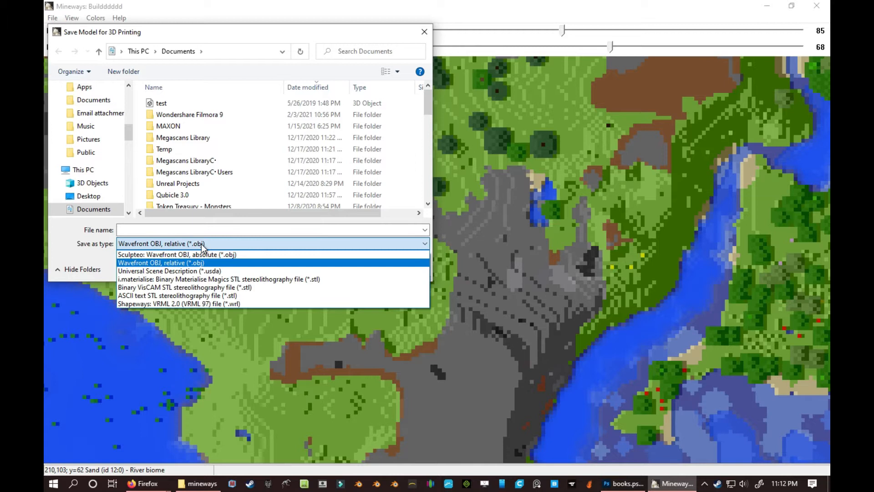
pyautogui.click(161, 263)
pyautogui.write('house MC t')
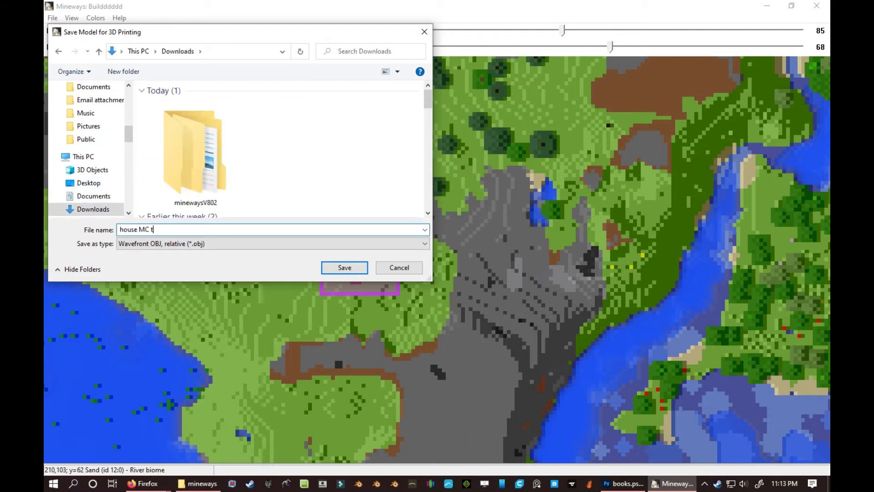
pyautogui.click(344, 268)
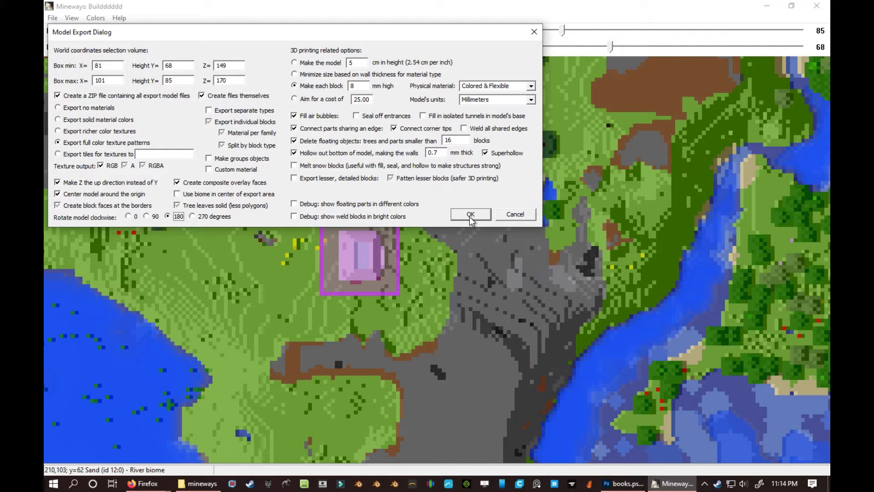
# Step: Confirm the Model Export settings and decline showing 3D print statistics again
pyautogui.click(470, 214)
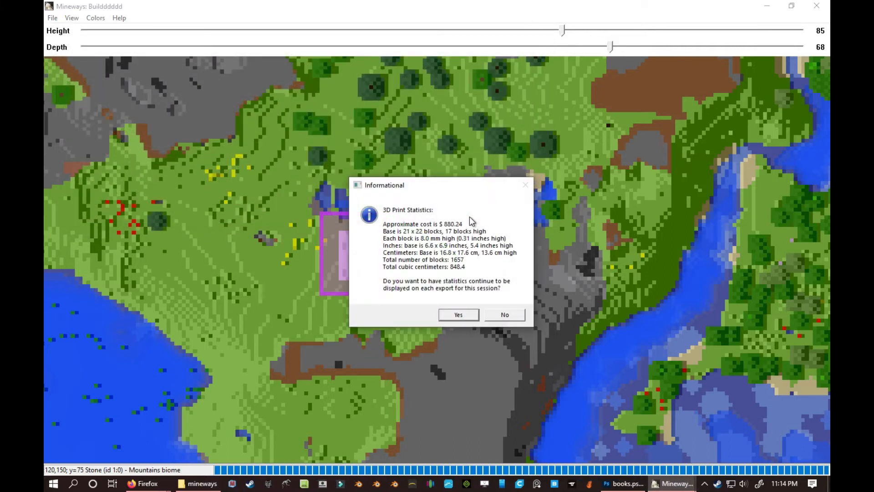
pyautogui.moveTo(458, 233)
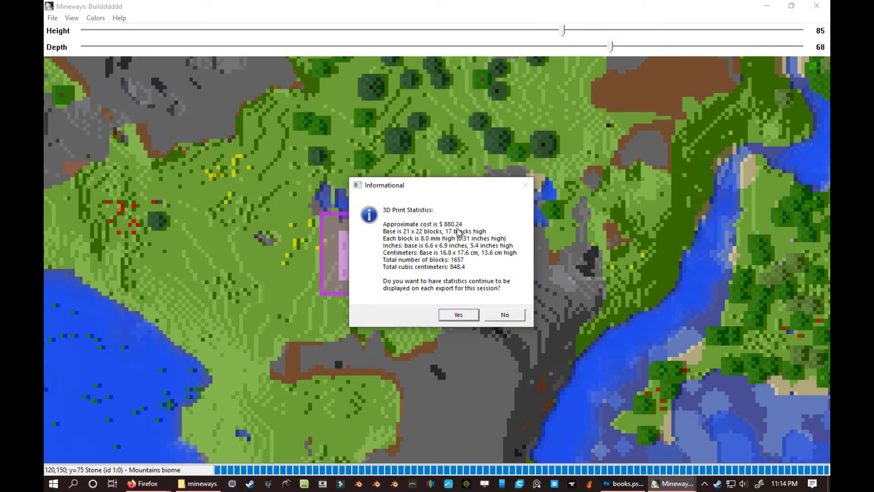
pyautogui.moveTo(447, 246)
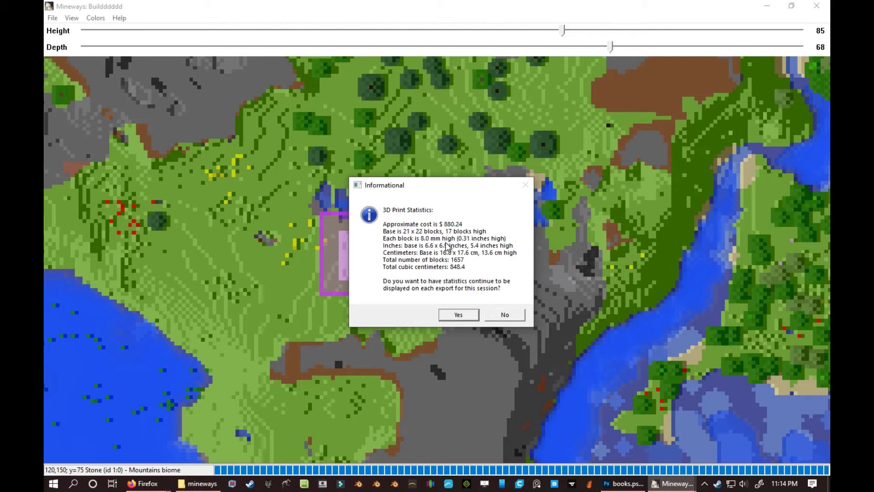
pyautogui.moveTo(410, 273)
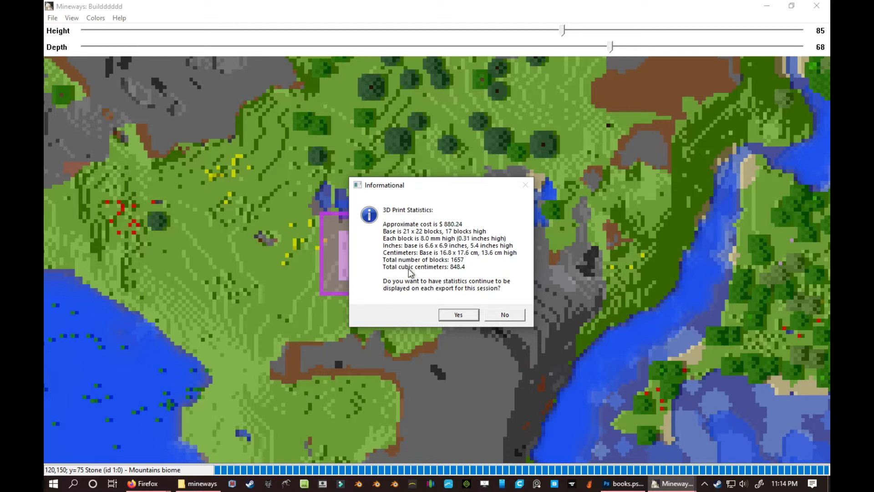
pyautogui.moveTo(449, 299)
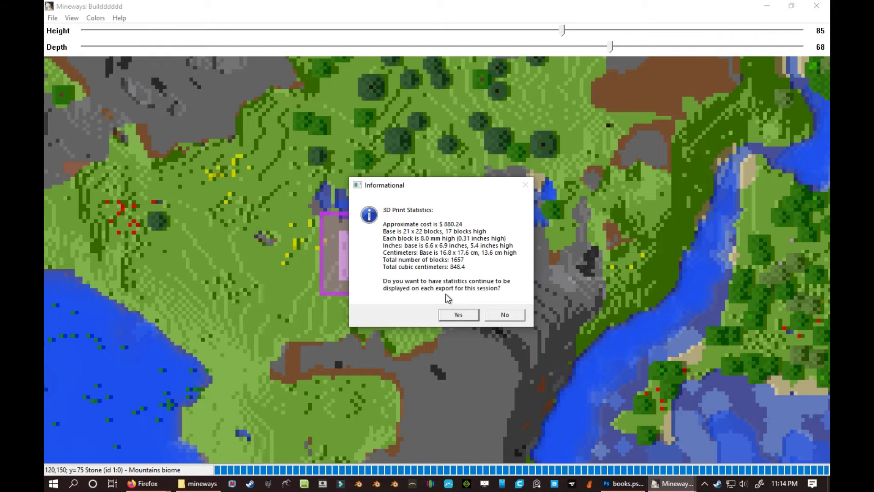
pyautogui.moveTo(504, 317)
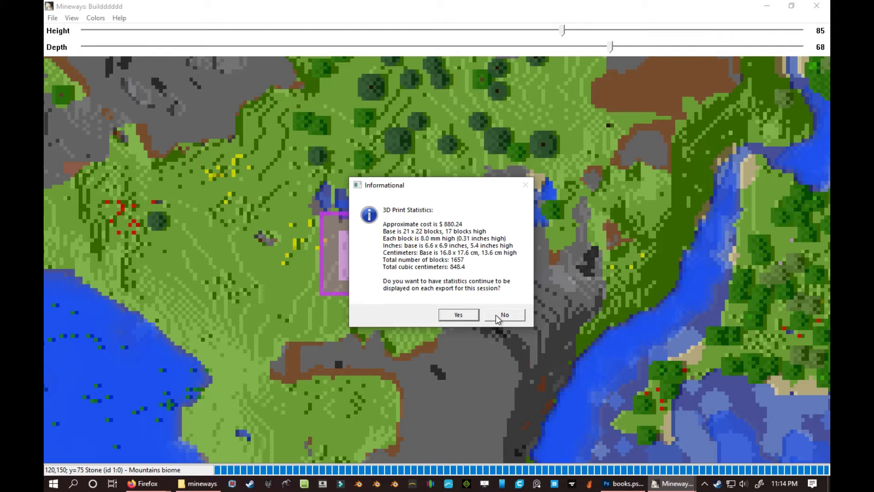
pyautogui.click(504, 314)
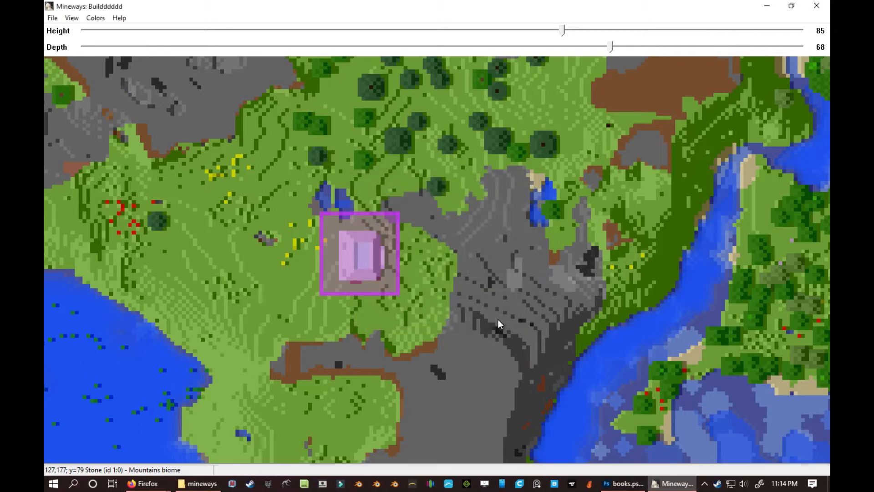
pyautogui.moveTo(429, 235)
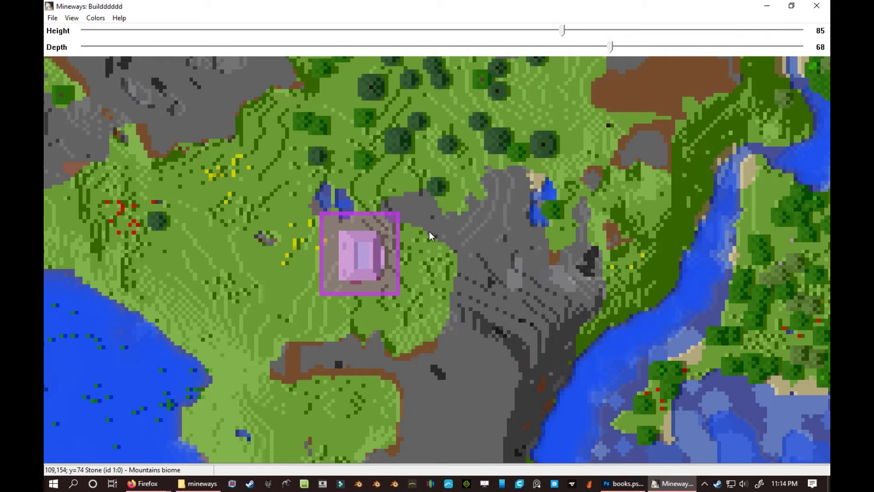
pyautogui.moveTo(393, 487)
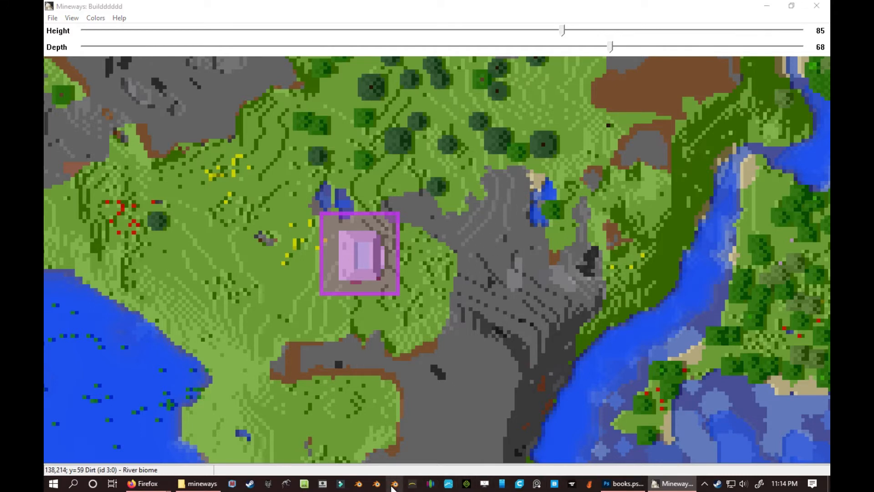
pyautogui.click(394, 483)
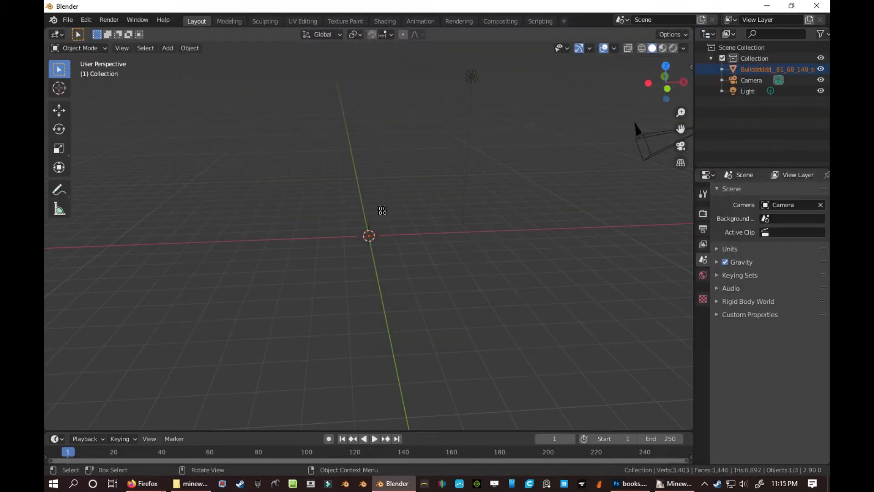
pyautogui.moveTo(383, 211)
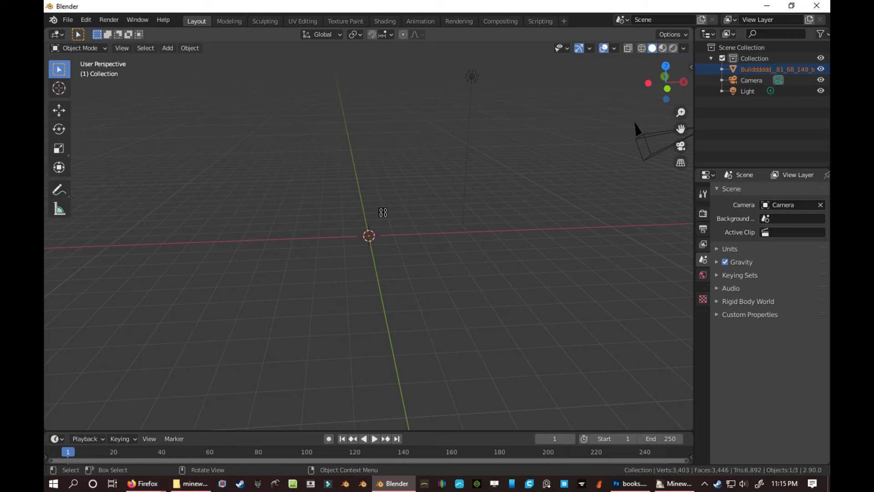
pyautogui.moveTo(369, 254)
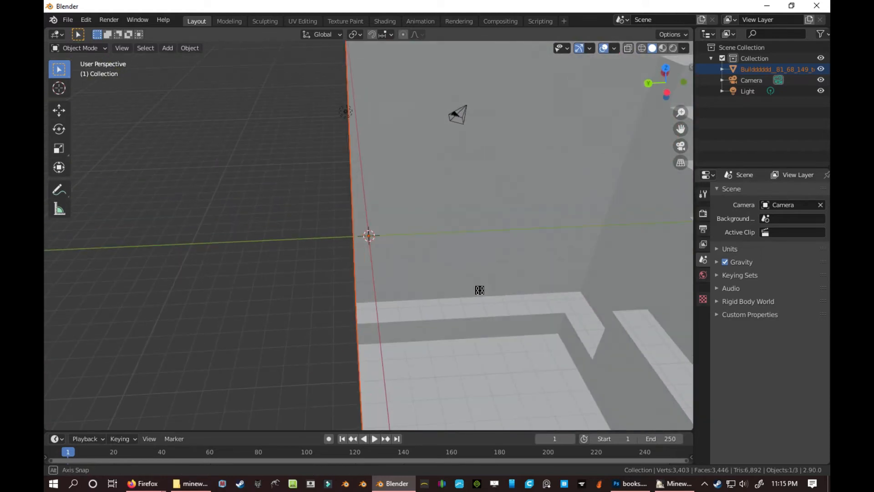
# Step: Scale the imported building down, rotate it upright, and apply all transforms
pyautogui.press('s')
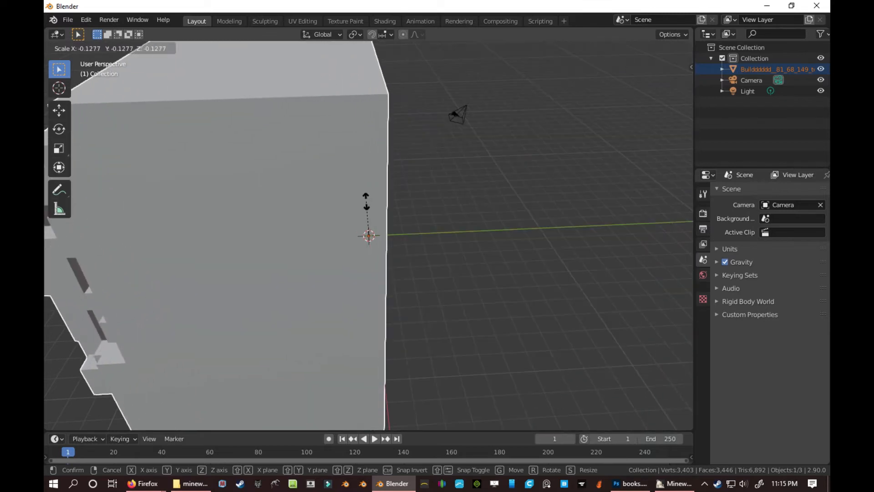
pyautogui.moveTo(380, 235)
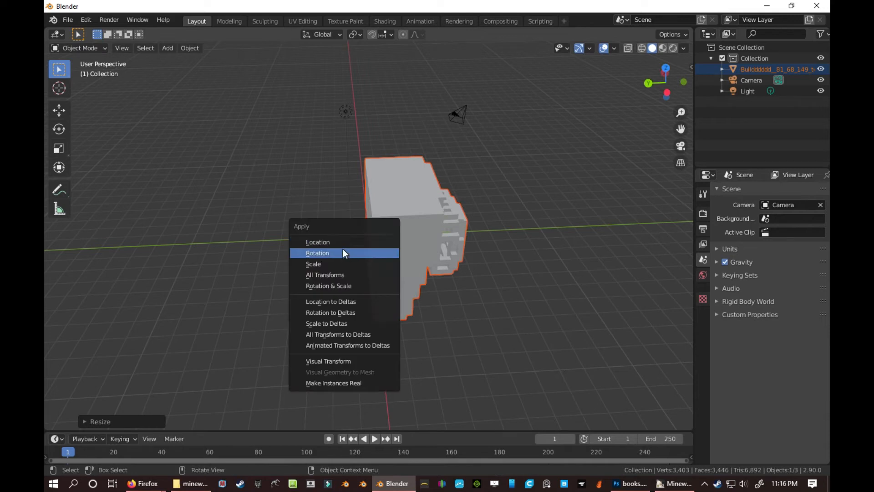
pyautogui.click(317, 253)
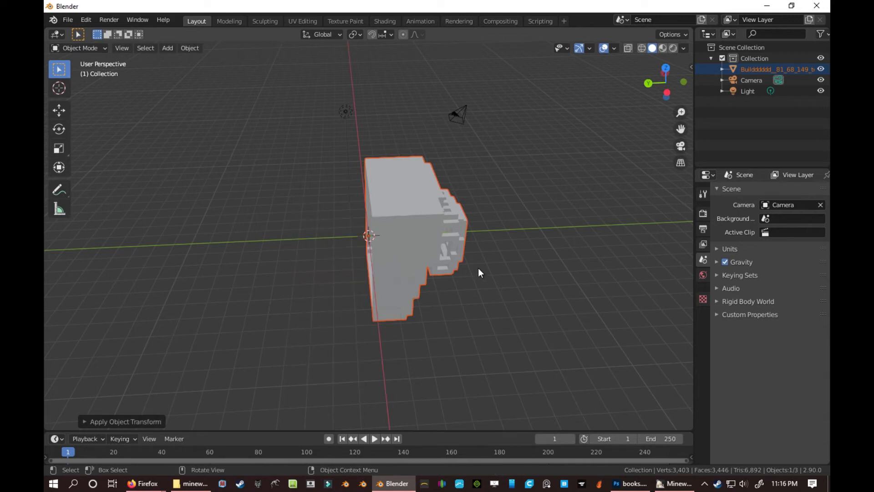
pyautogui.press('r')
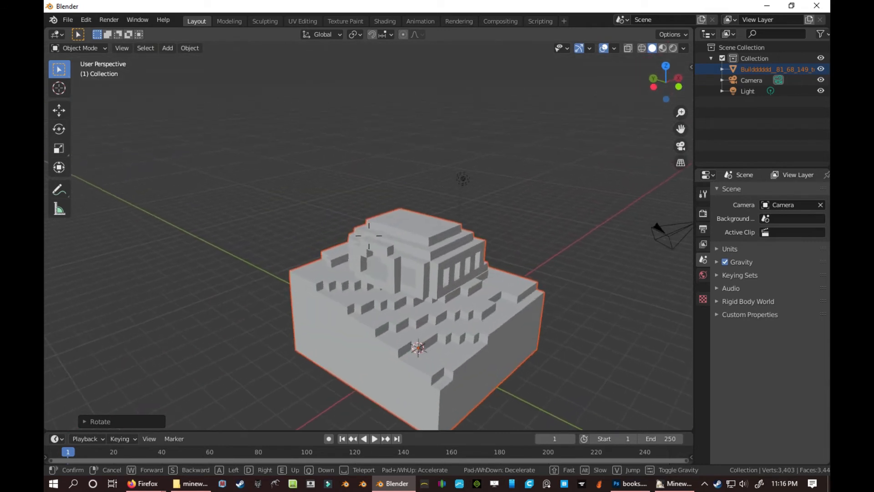
pyautogui.press('s')
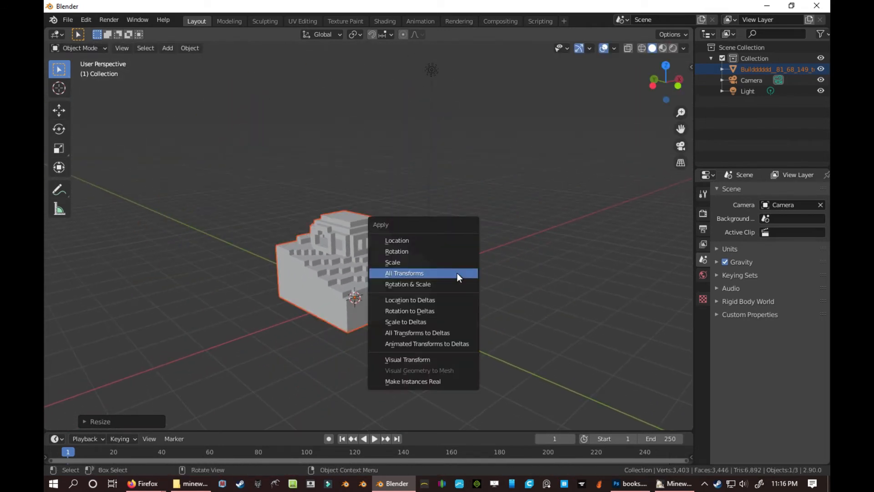
pyautogui.click(404, 273)
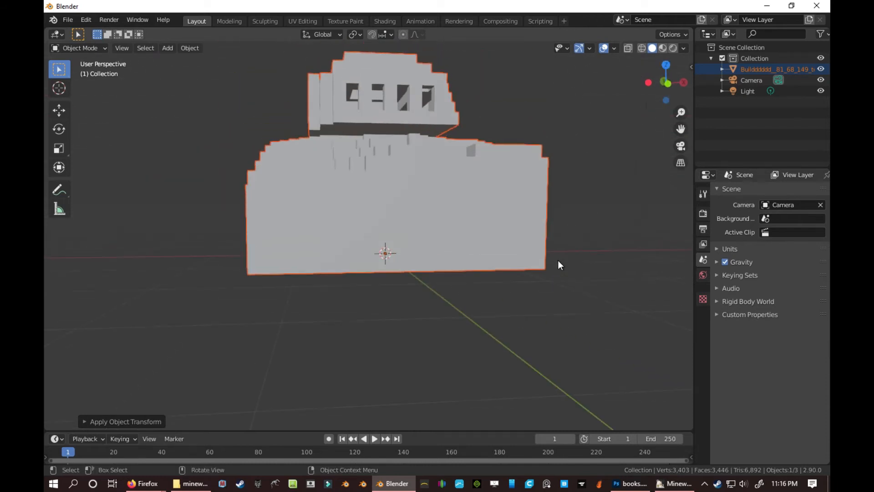
pyautogui.press('Tab')
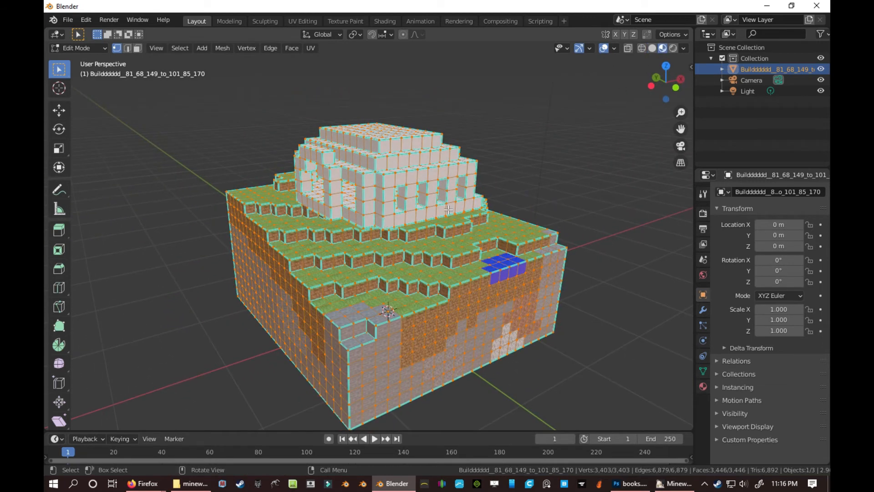
# Step: Inspect a ring of the building's faces in Edit Mode, then return to Object Mode
pyautogui.press('Tab')
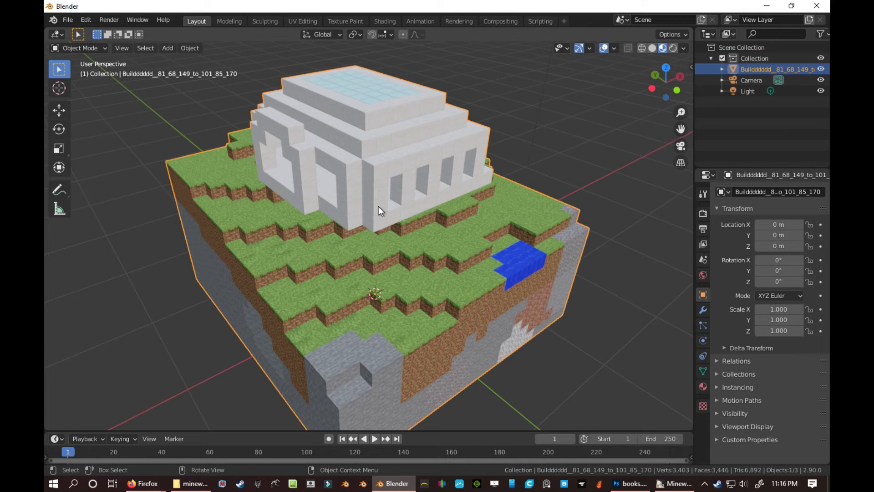
pyautogui.press('Tab')
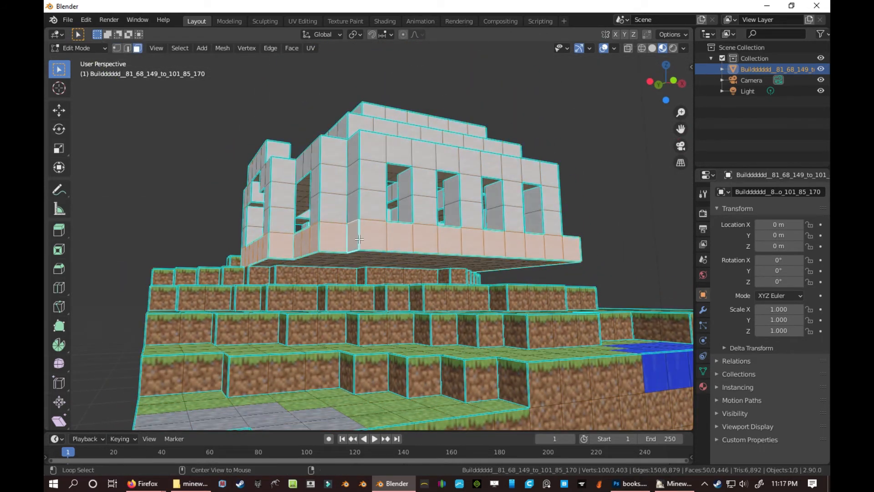
pyautogui.click(358, 177)
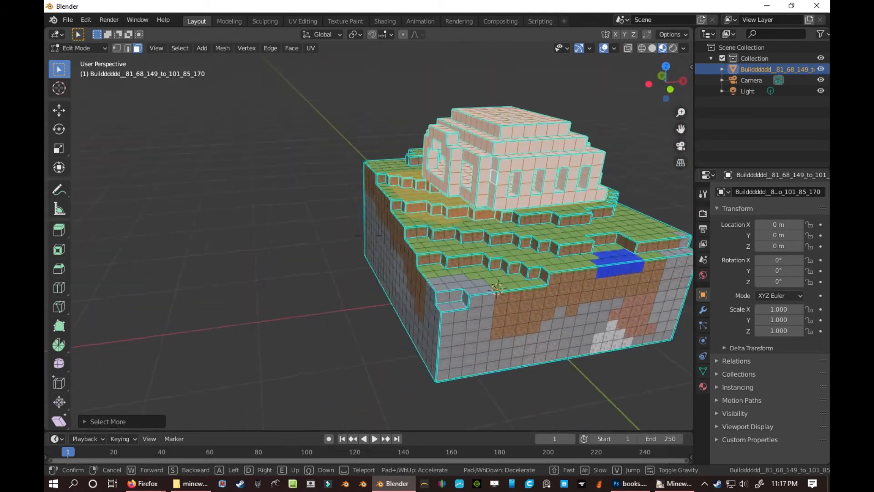
pyautogui.press('Tab')
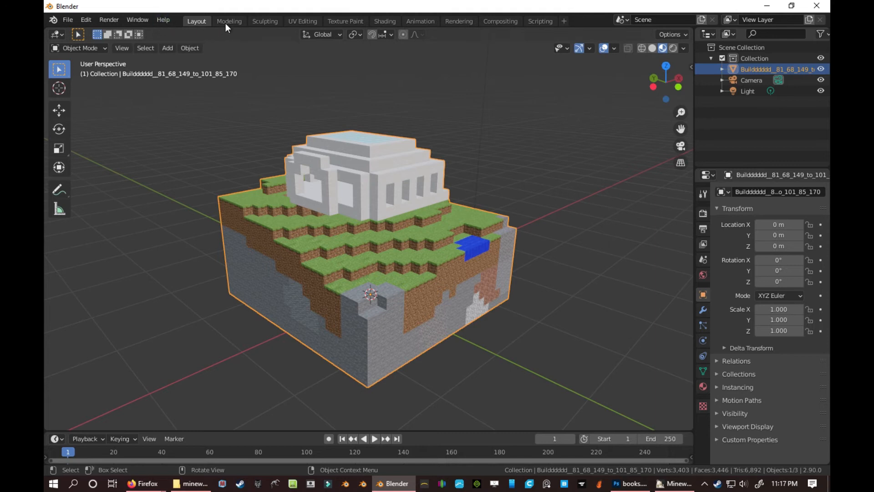
# Step: Delete the building's Minecraft material slot and view it, now magenta, in Texture Paint
pyautogui.click(345, 21)
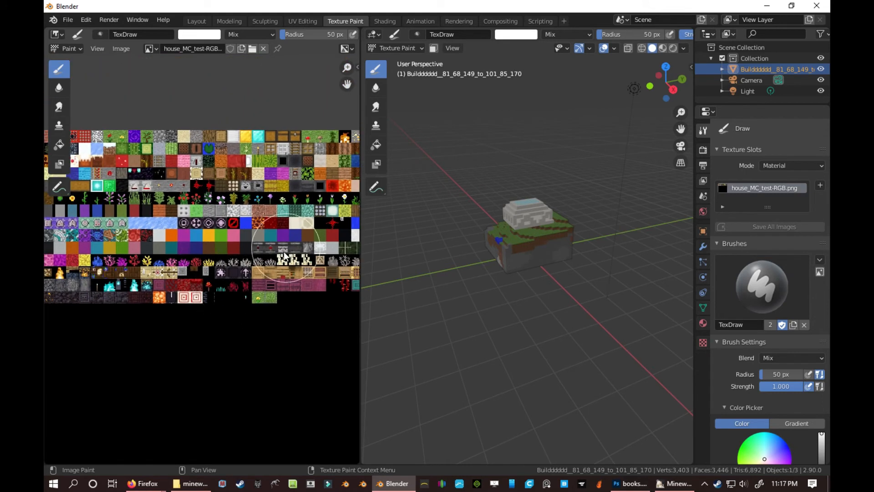
pyautogui.scroll(3)
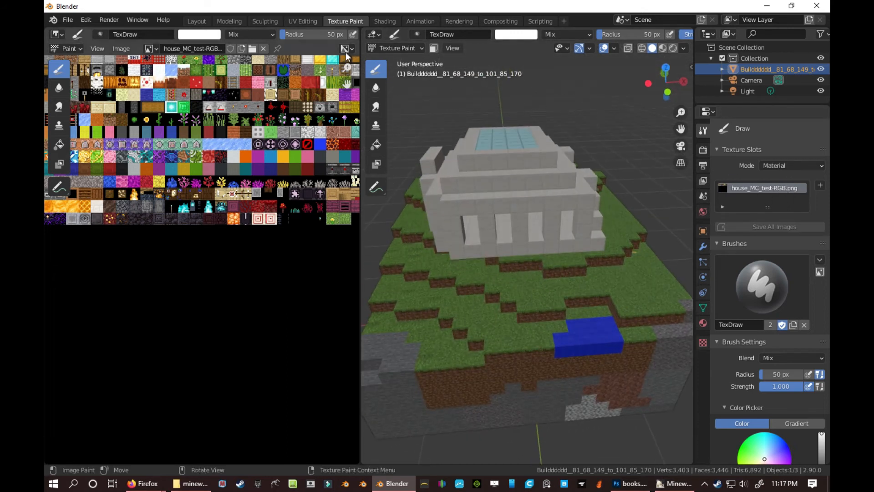
pyautogui.click(197, 20)
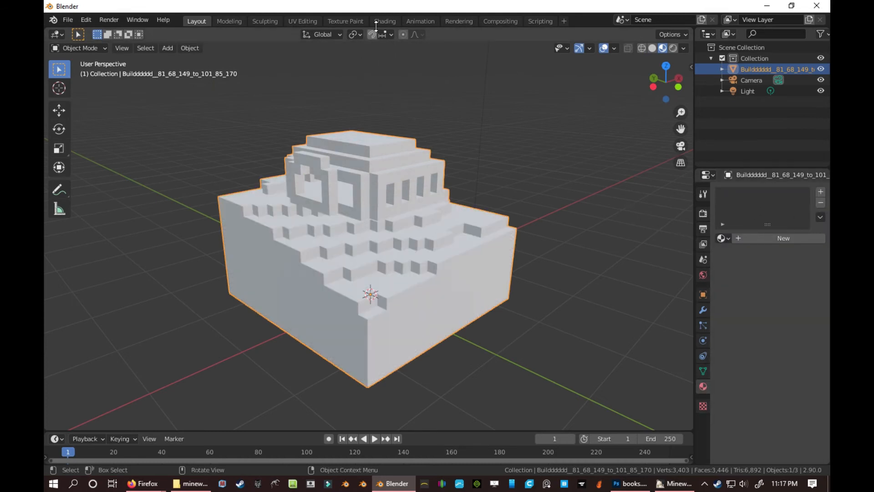
pyautogui.moveTo(379, 100)
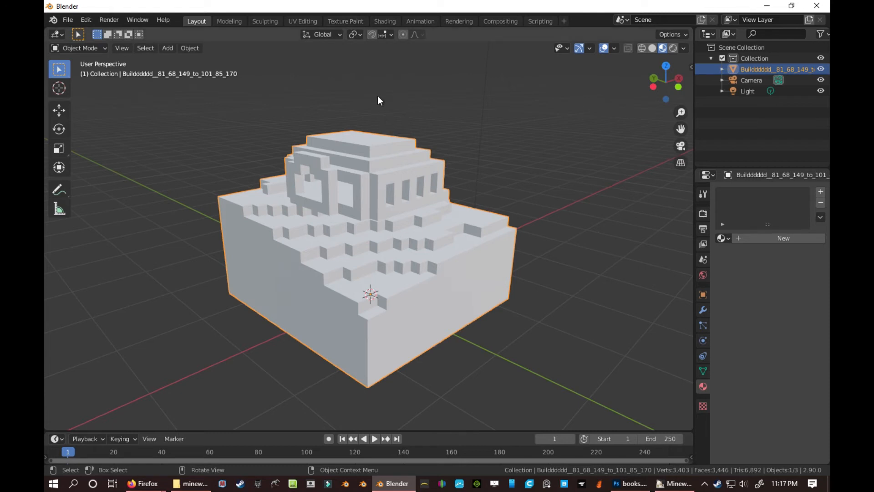
pyautogui.click(345, 21)
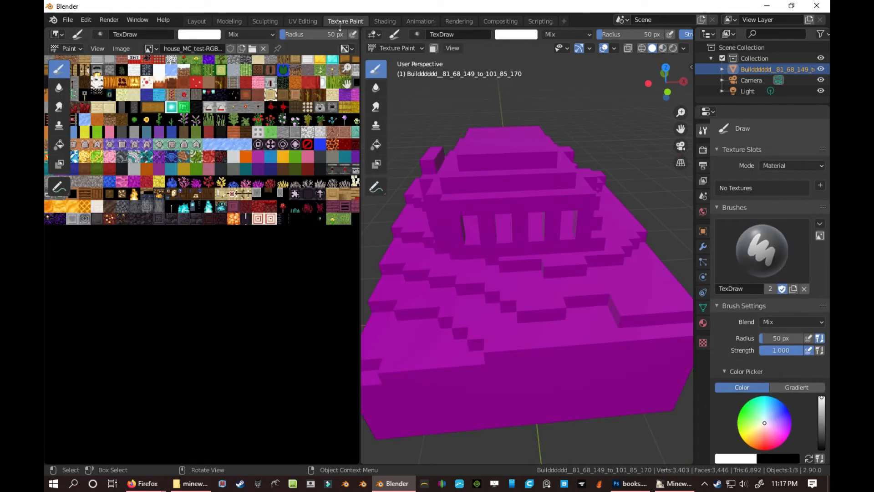
# Step: Add a new 512×512 yellow Base Color texture slot to the building
pyautogui.click(821, 185)
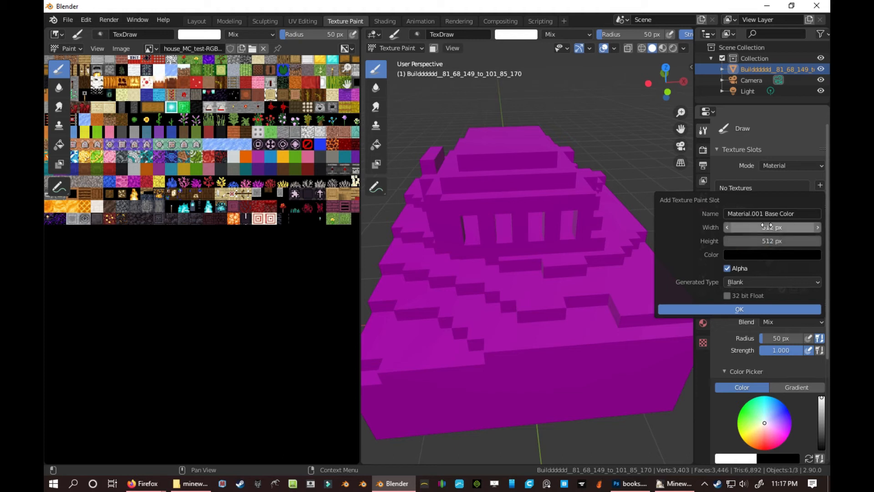
pyautogui.click(772, 255)
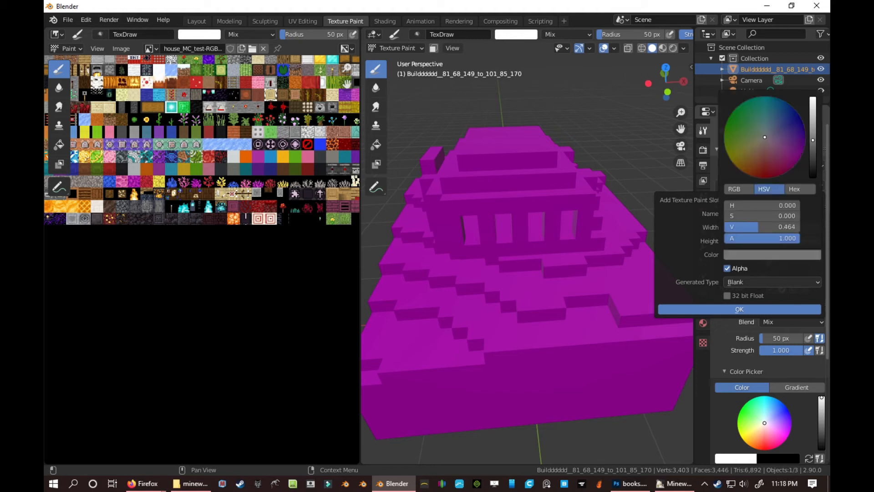
pyautogui.click(750, 156)
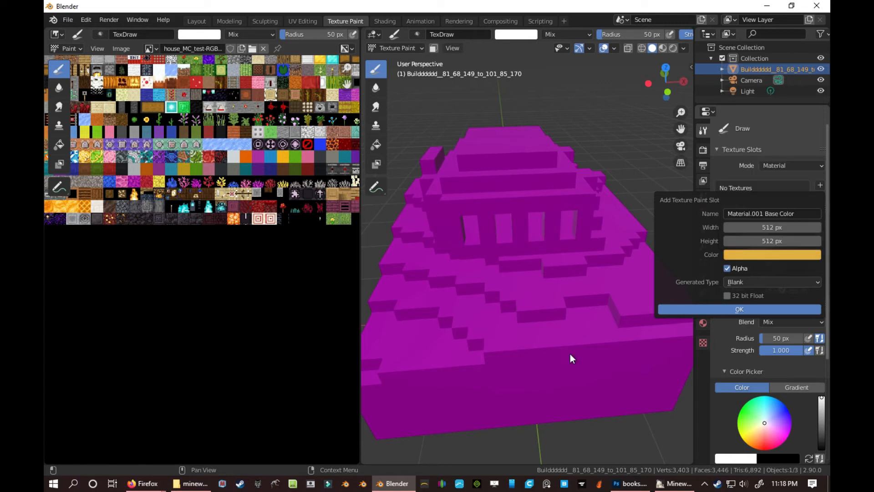
pyautogui.click(739, 310)
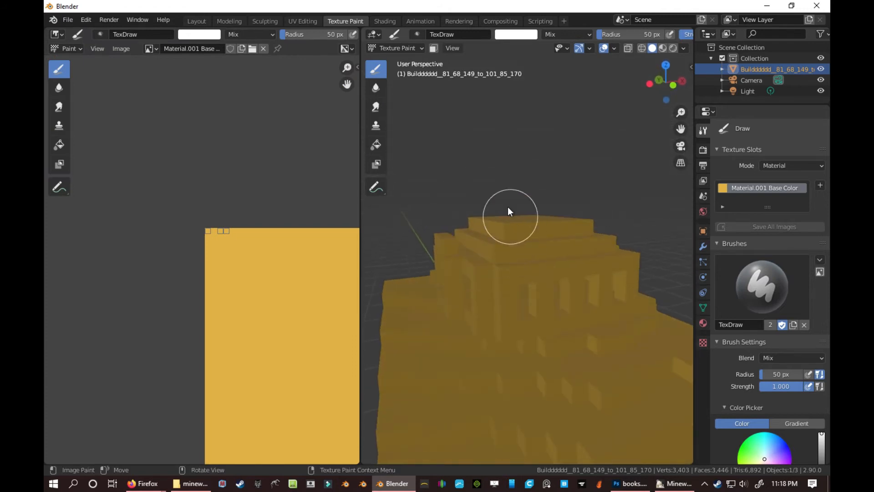
# Step: Pick a tan brush colour and fill the building's lower faces, leaving the upper house white
pyautogui.click(514, 34)
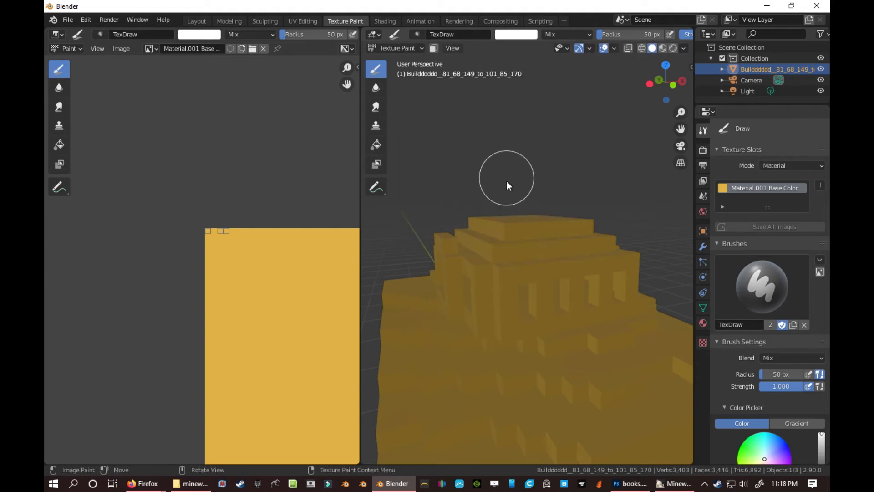
pyautogui.click(514, 35)
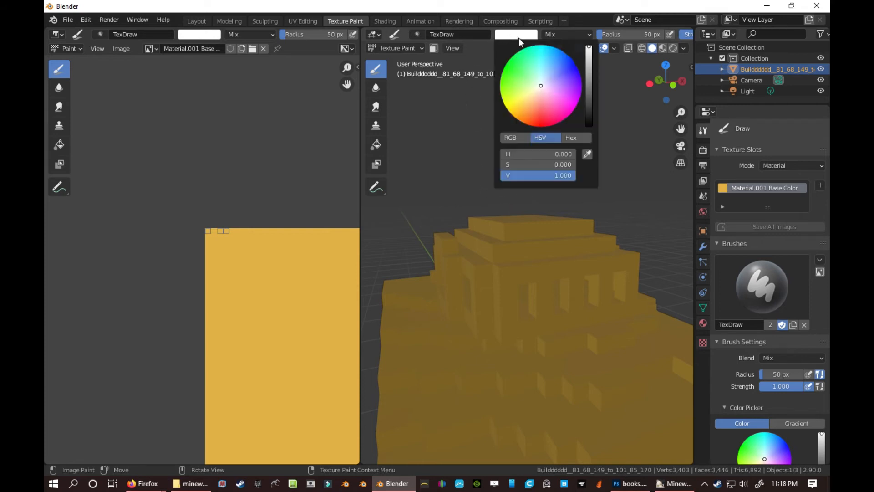
pyautogui.click(514, 116)
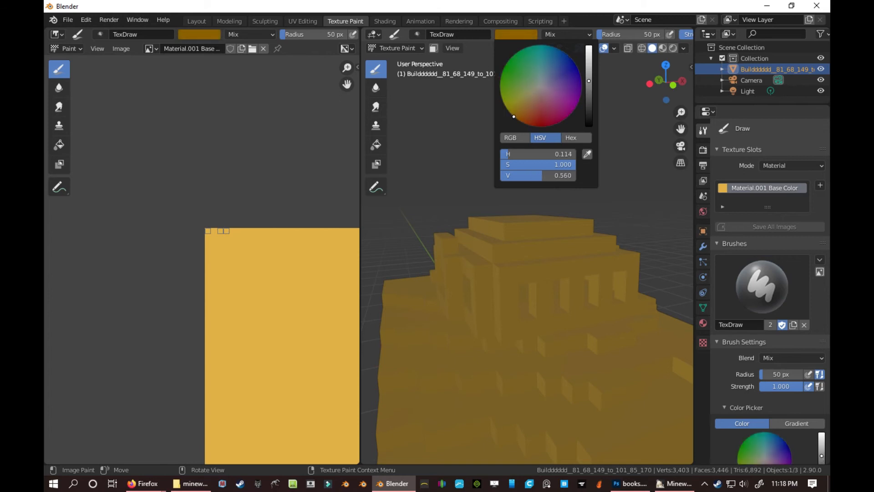
pyautogui.click(531, 102)
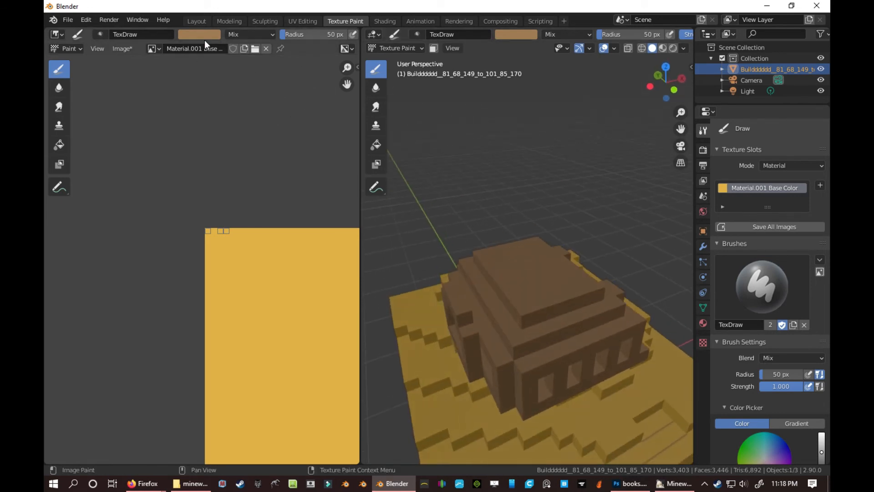
pyautogui.click(196, 20)
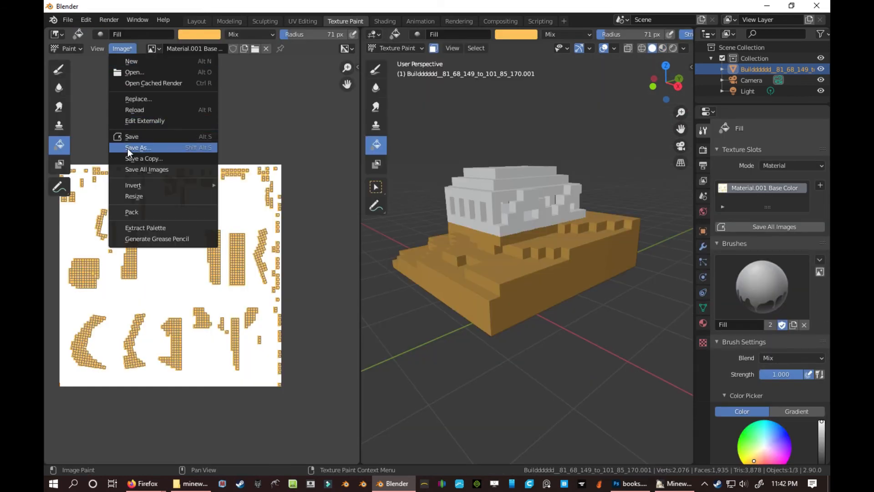
# Step: Save the painted texture image to the Downloads folder as testhousecolorMC.png
pyautogui.click(138, 147)
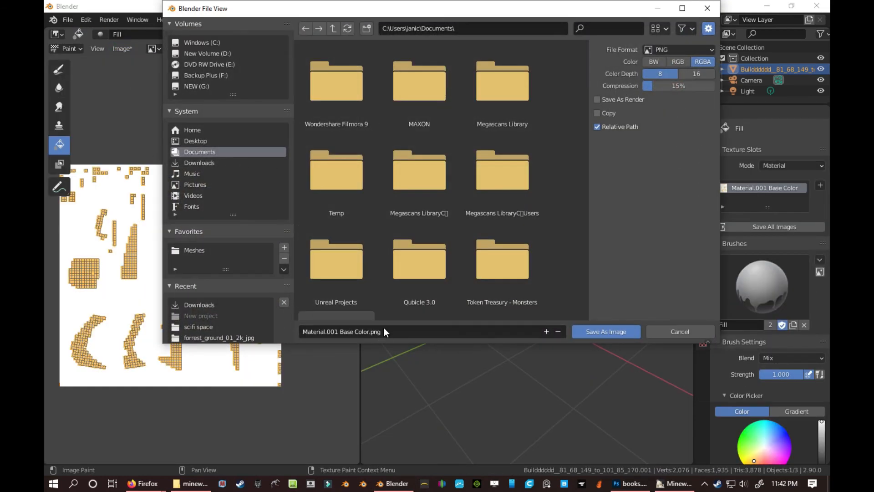
pyautogui.click(336, 259)
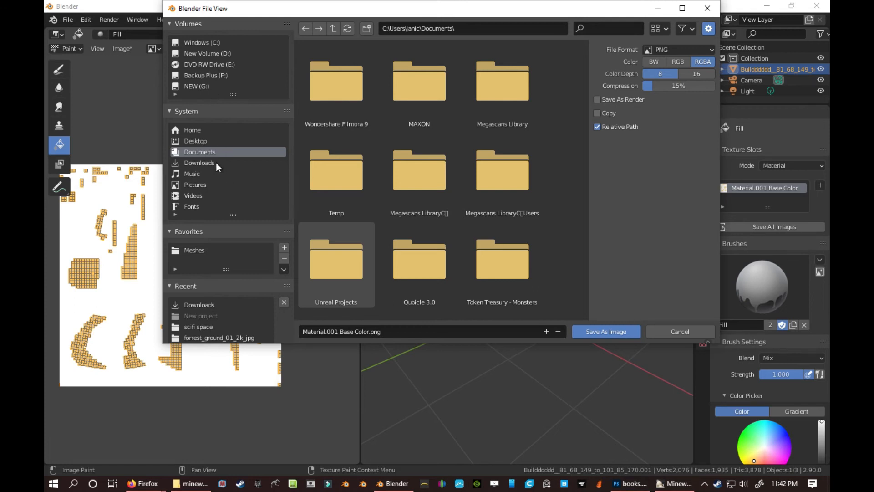
pyautogui.click(199, 162)
pyautogui.write('test')
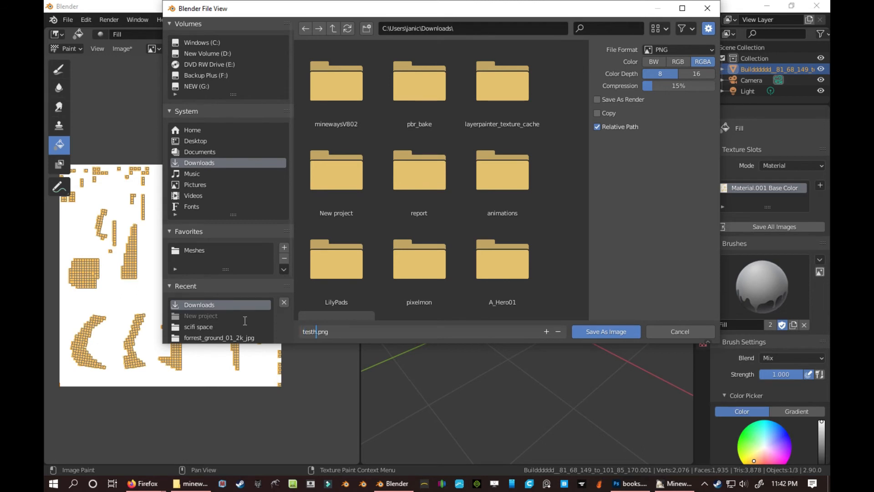
pyautogui.write('housecolo')
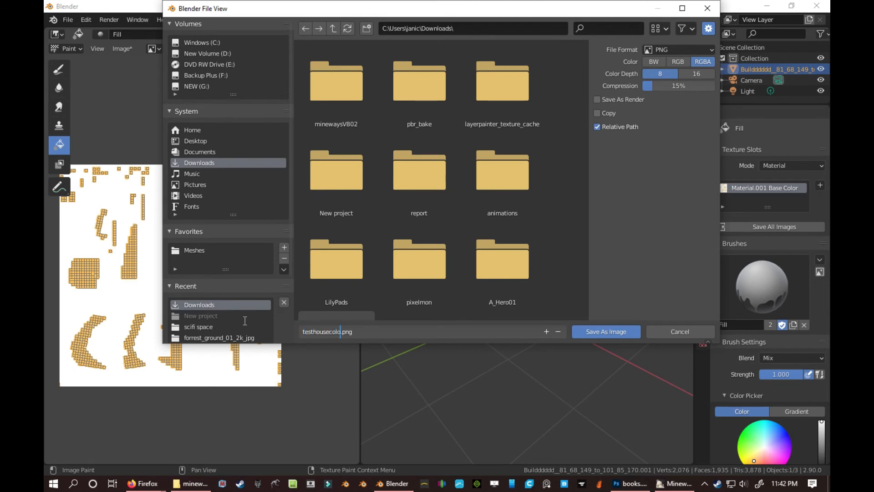
pyautogui.write('rMC')
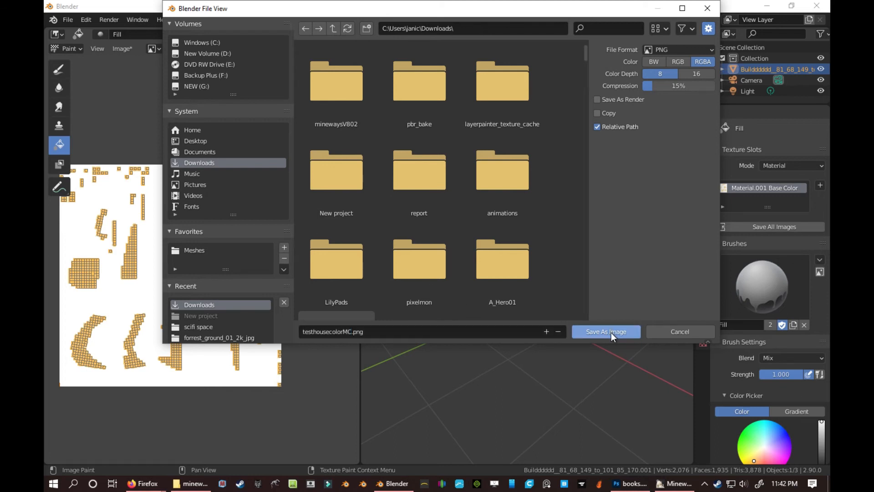
pyautogui.click(605, 331)
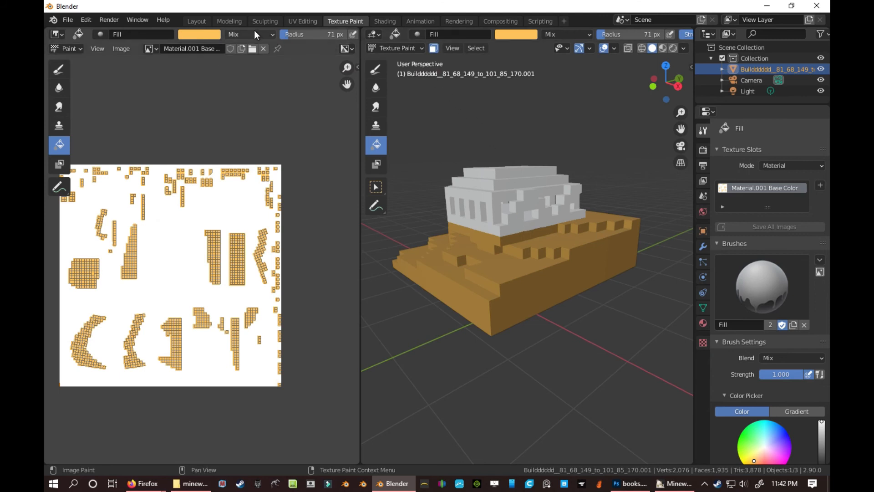
# Step: In Layout front orthographic view, move the building down along Z onto the grid
pyautogui.click(197, 21)
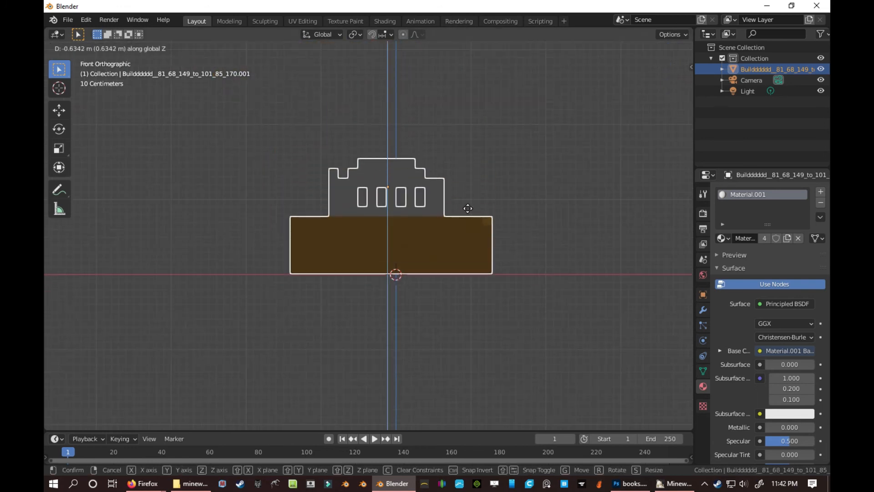
pyautogui.click(469, 209)
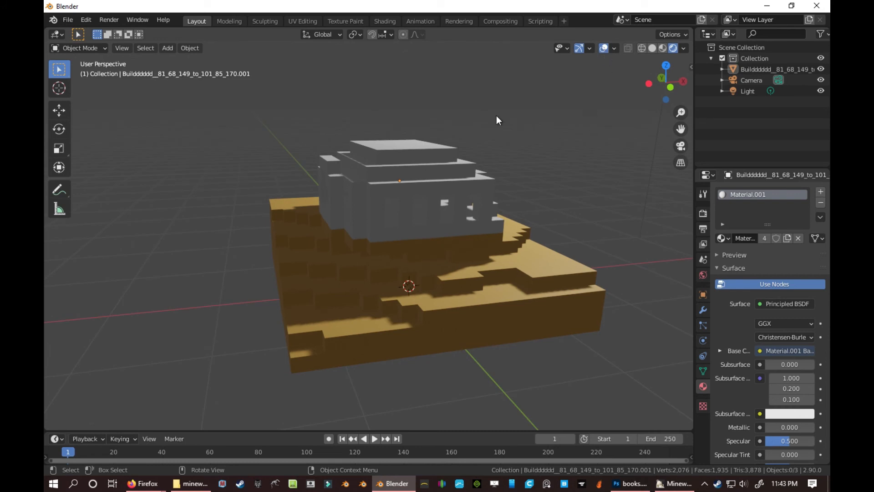
pyautogui.click(68, 20)
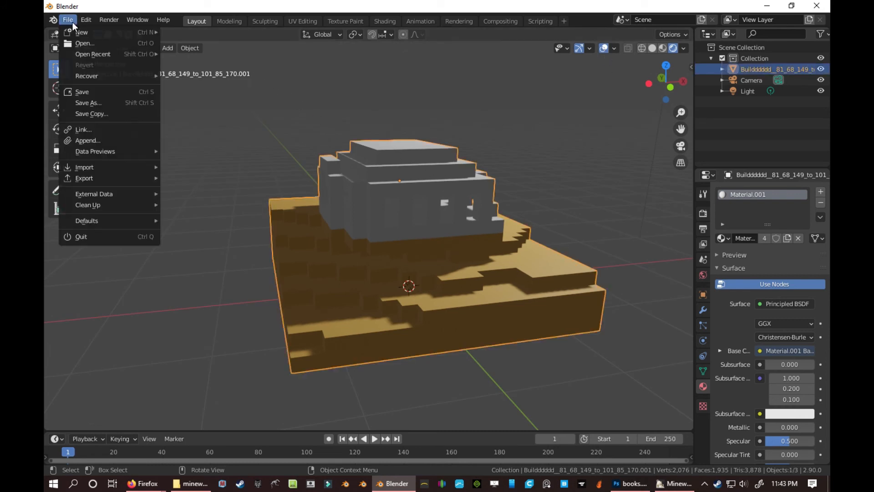
pyautogui.moveTo(171, 32)
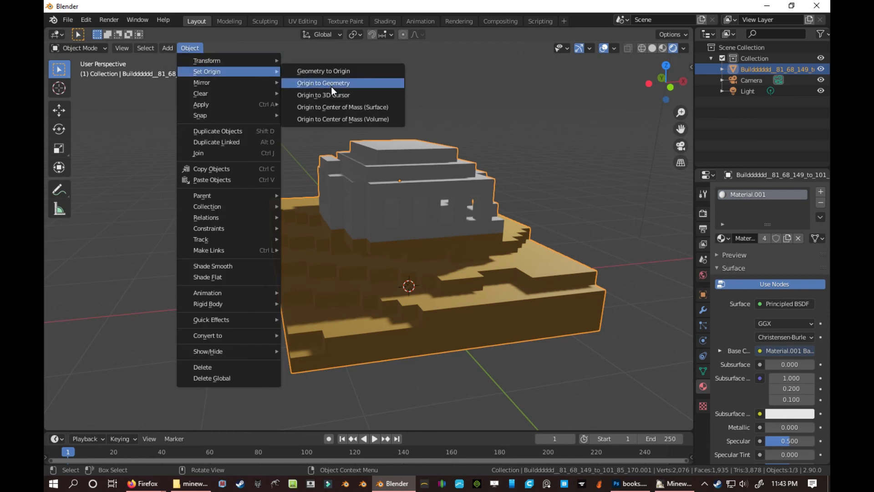
# Step: Set the building's origin to the 3D cursor and export it as FBX named 'howwwws'
pyautogui.click(323, 95)
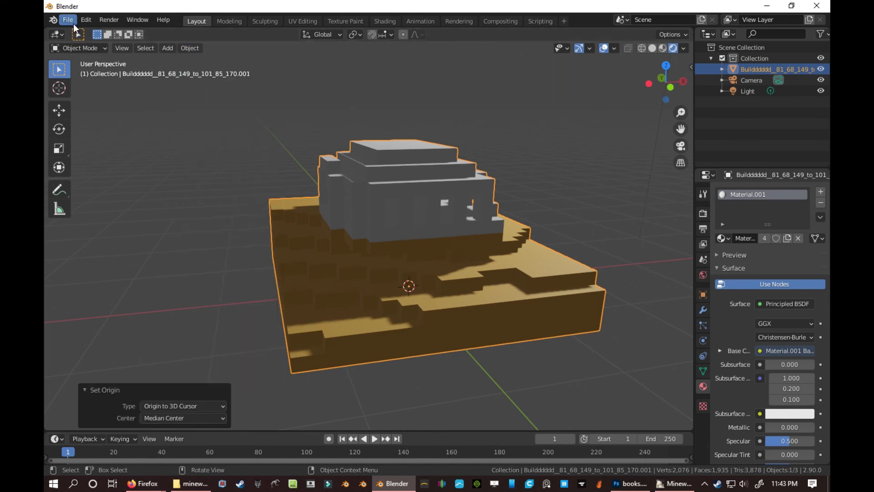
pyautogui.click(67, 20)
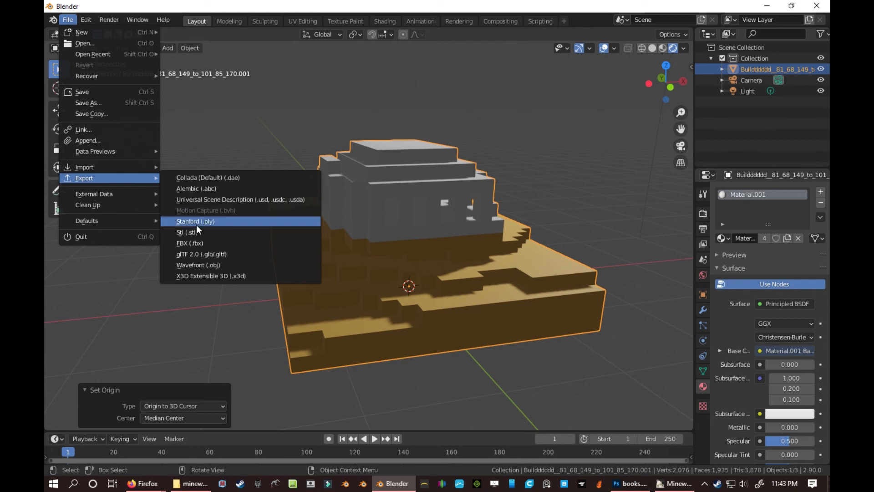
pyautogui.moveTo(199, 243)
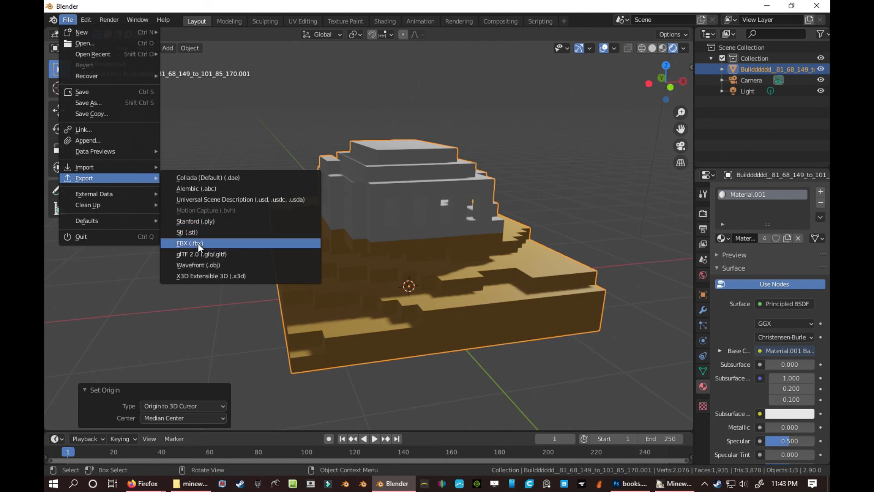
pyautogui.click(191, 242)
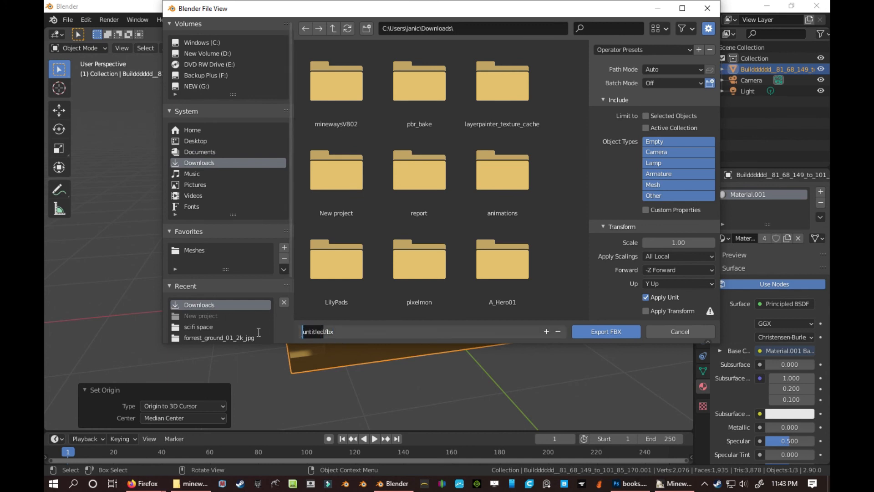
pyautogui.write('howwwws')
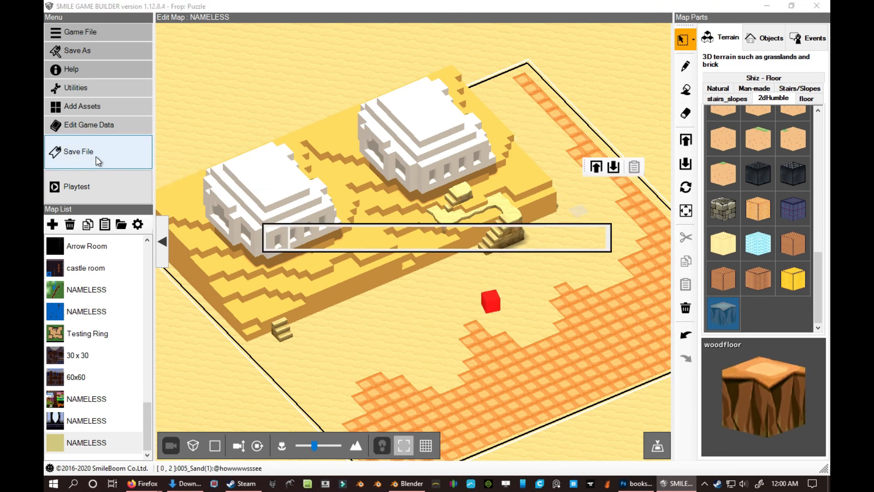
pyautogui.moveTo(90, 192)
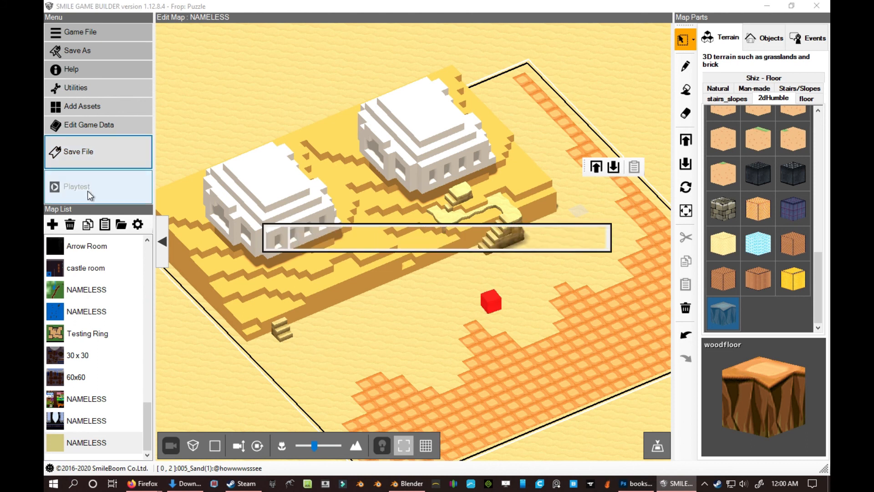
# Step: Playtest the desert map with both houses, then open its Map Settings from the Map List
pyautogui.click(77, 187)
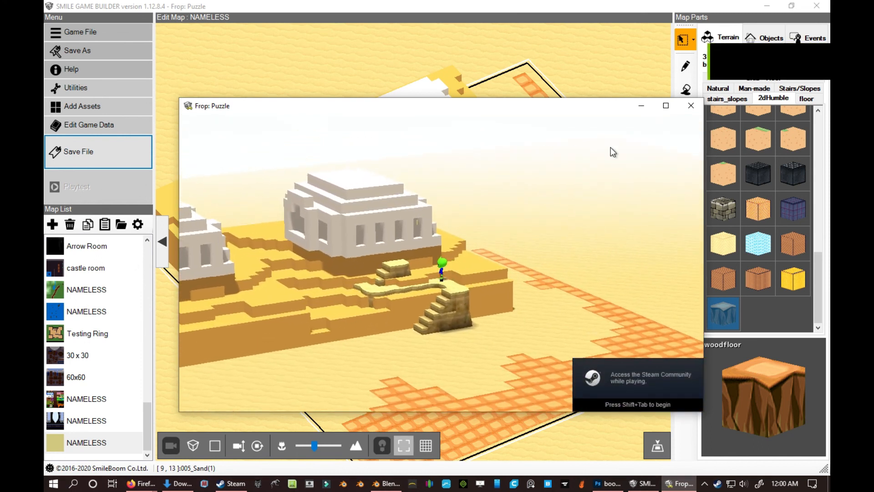
pyautogui.rightClick(87, 442)
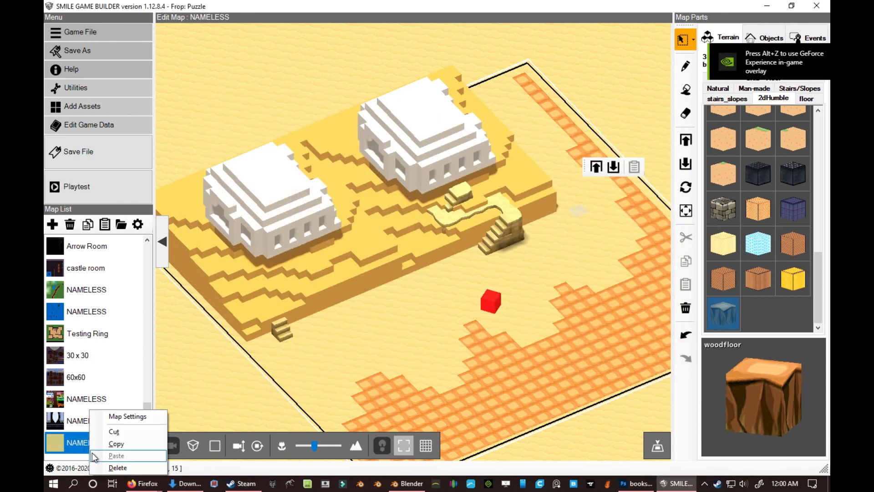
pyautogui.click(127, 415)
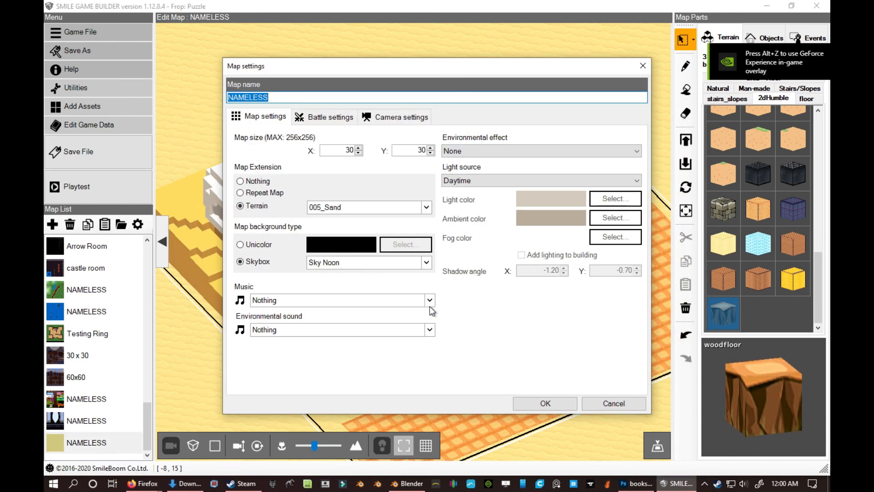
# Step: Review the map's Camera settings, confirm with OK, and launch a new playtest
pyautogui.click(401, 116)
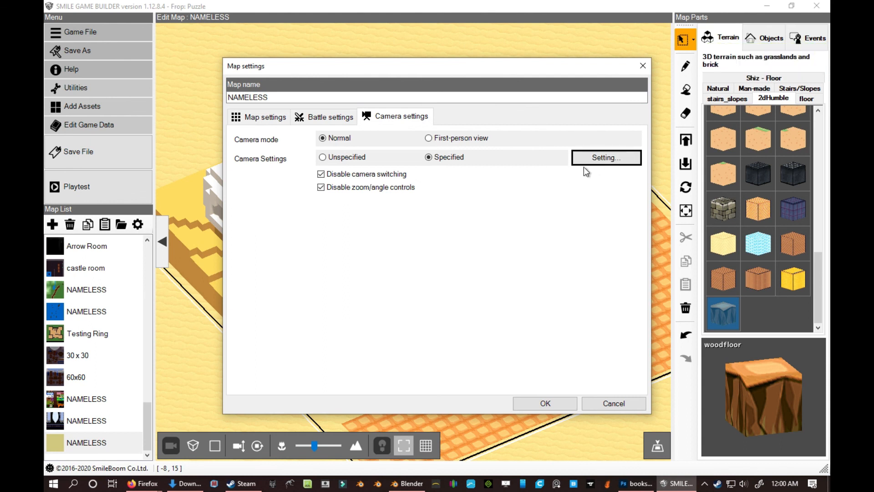
pyautogui.click(606, 157)
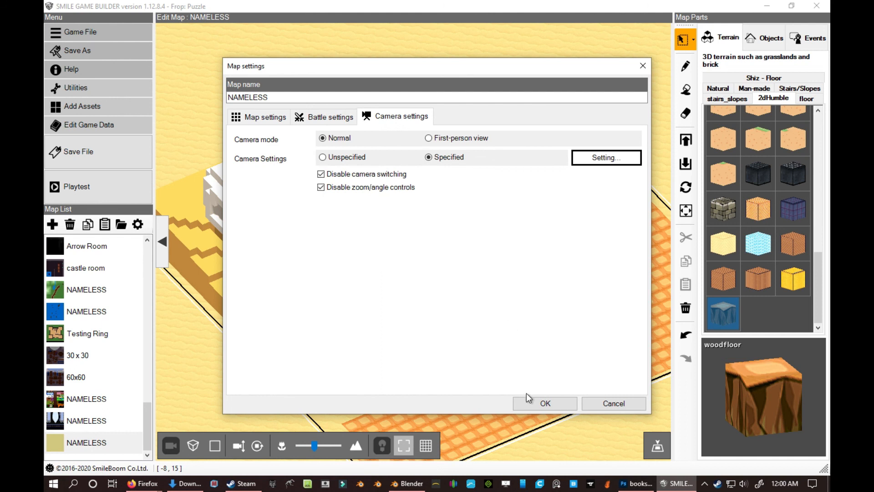
pyautogui.click(544, 403)
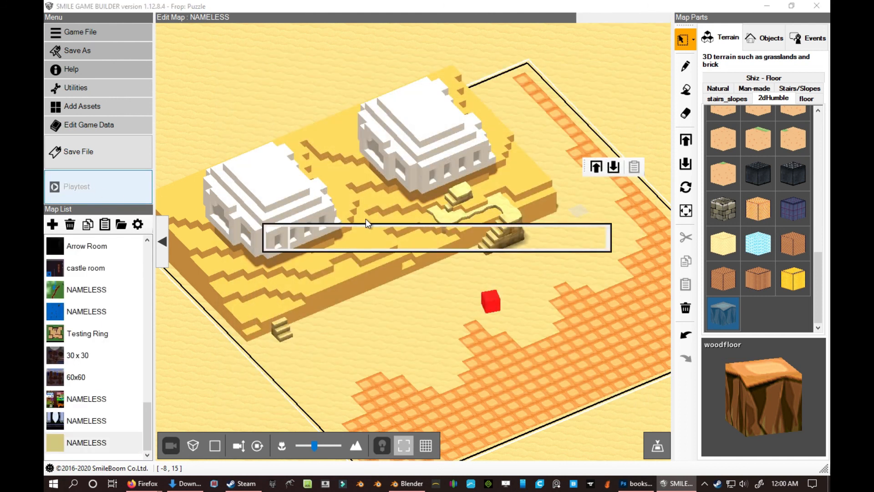
pyautogui.click(76, 186)
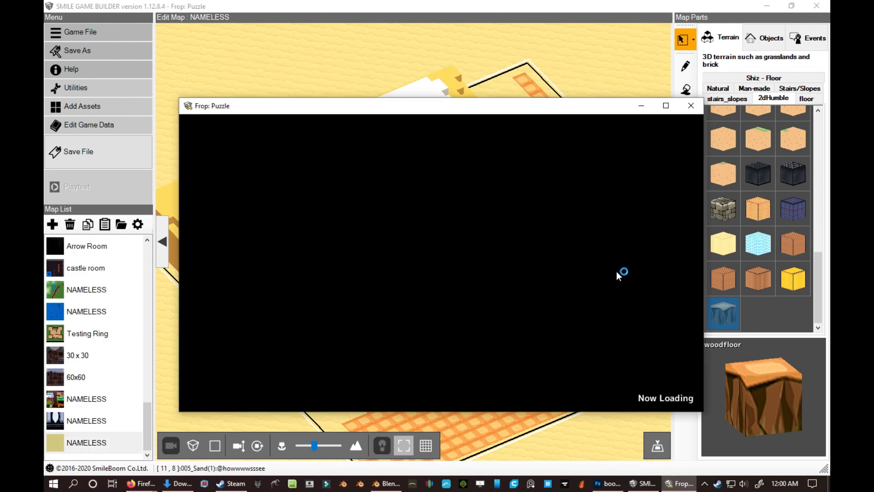